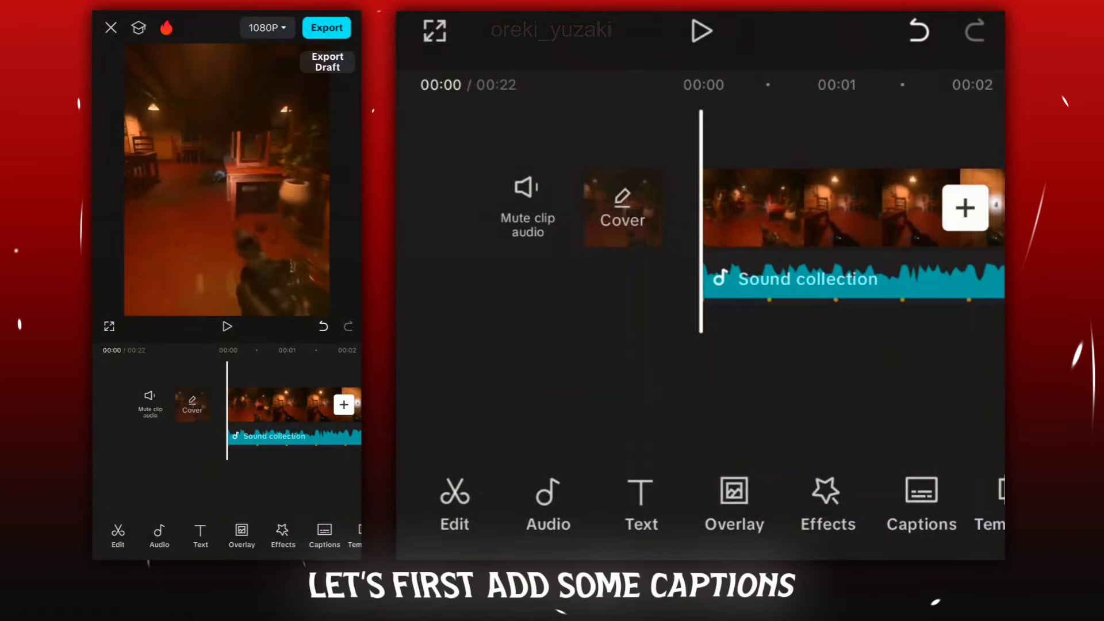
Auto-generate captions from all of the video's speech, such as 'you're gonna owe me for this'
click(641, 506)
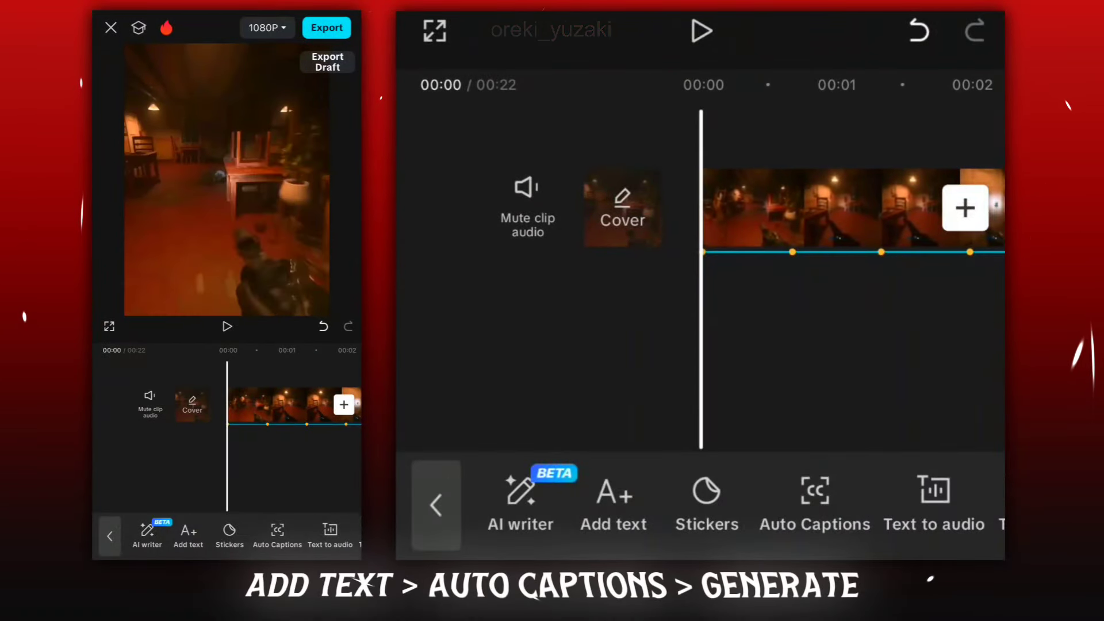
click(814, 499)
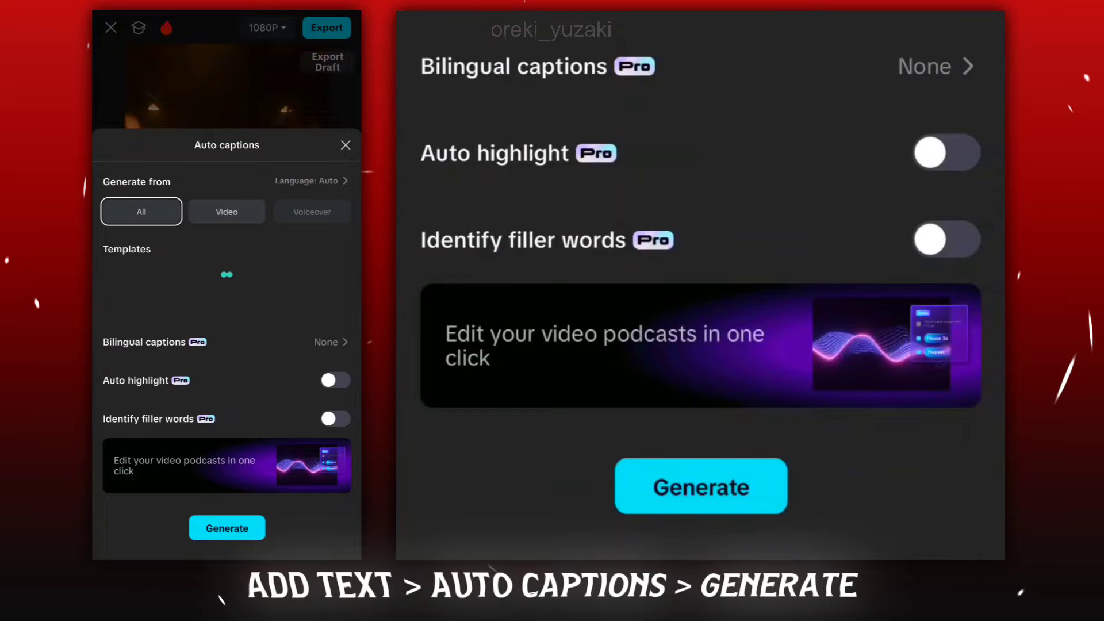
click(226, 211)
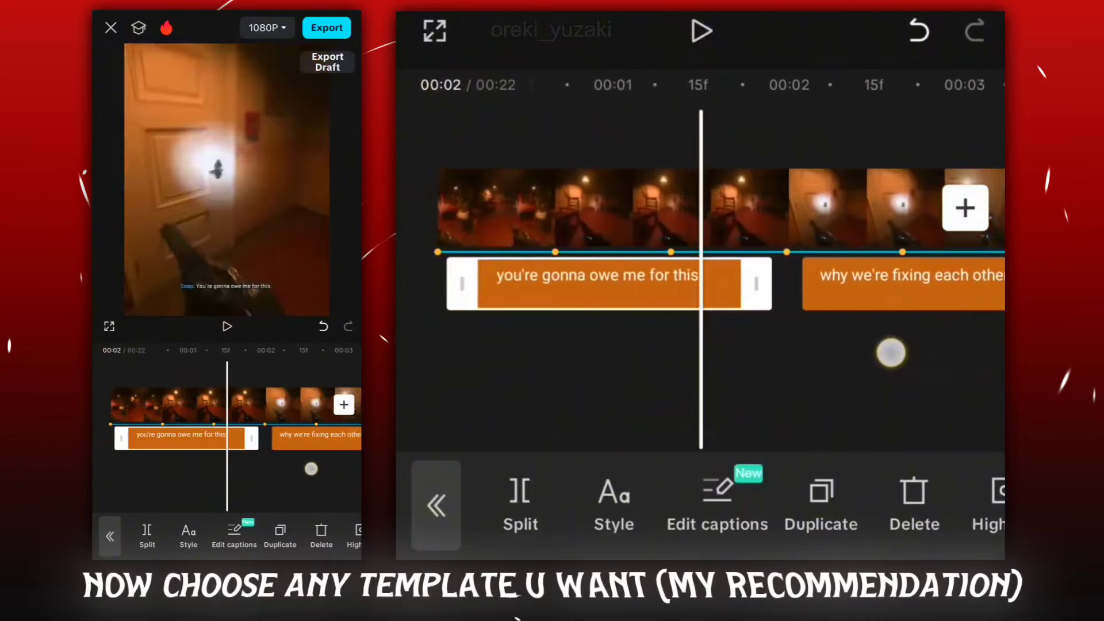
Browse the caption style templates and apply one to all auto captions
click(716, 506)
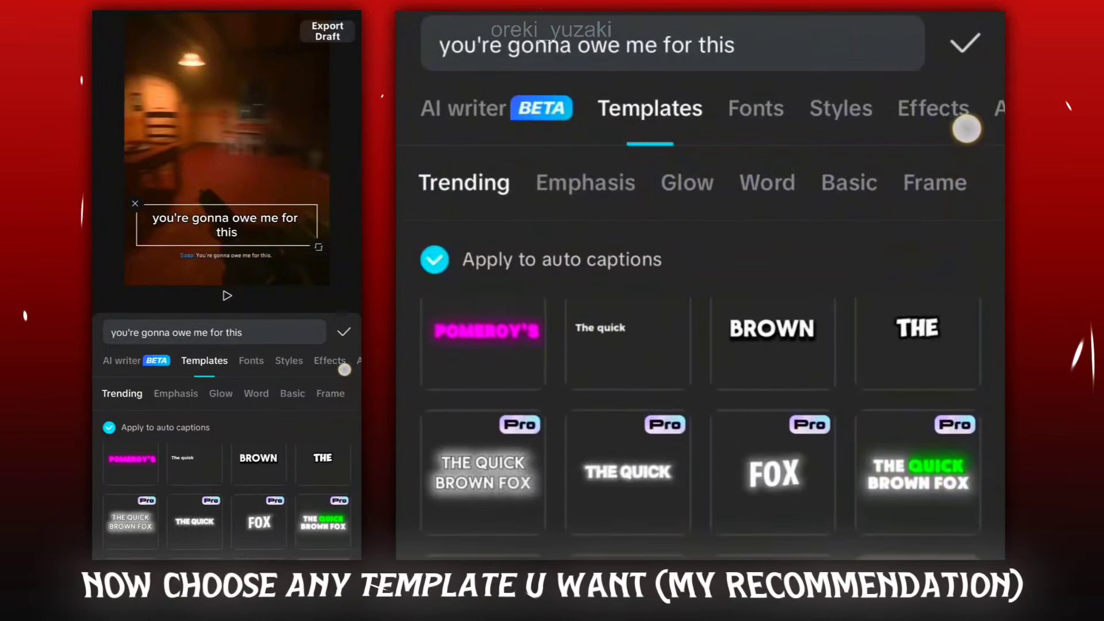
scroll(down, 3)
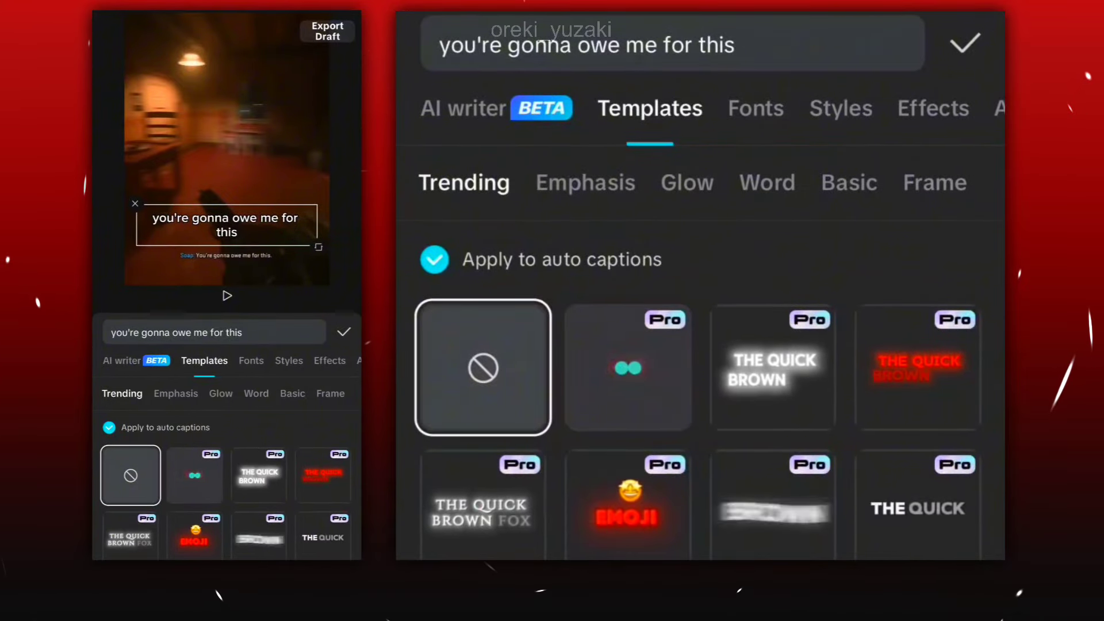
click(626, 367)
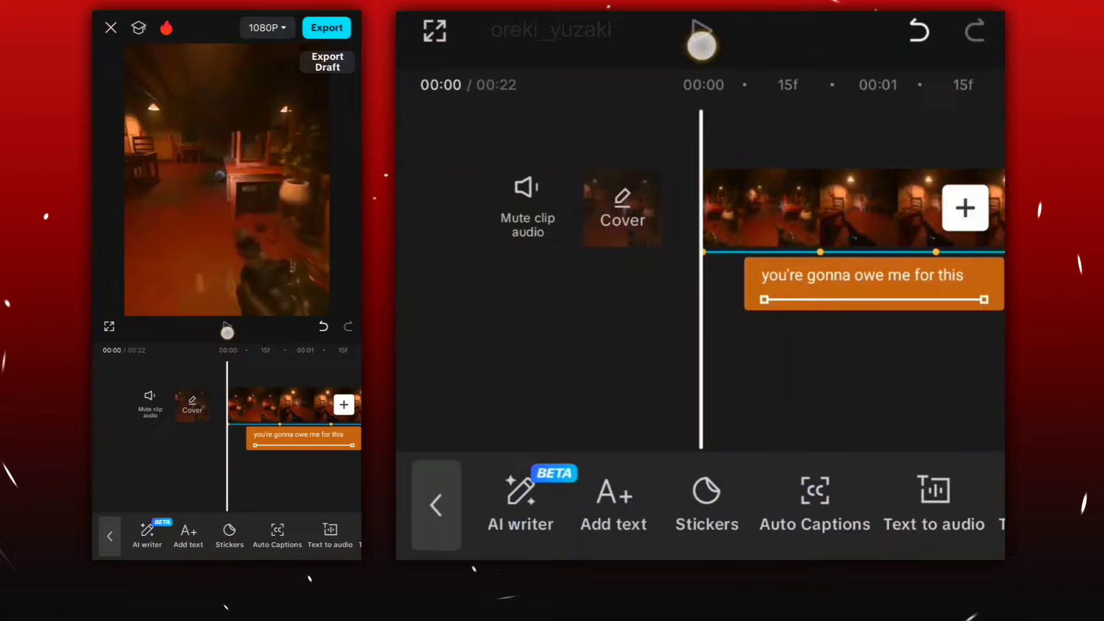
click(700, 39)
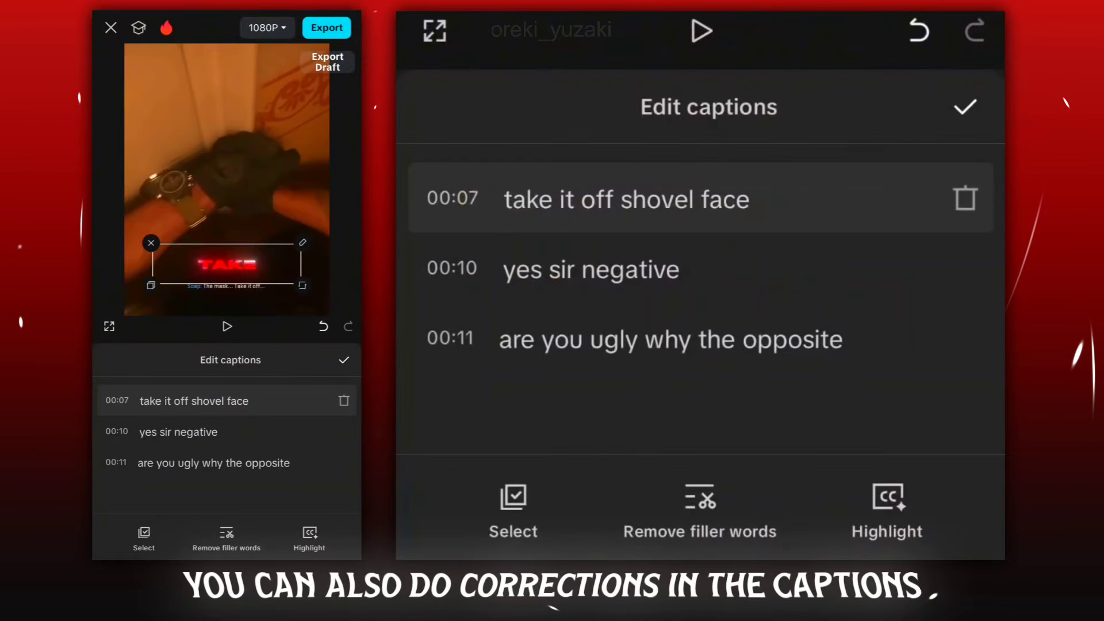
click(625, 199)
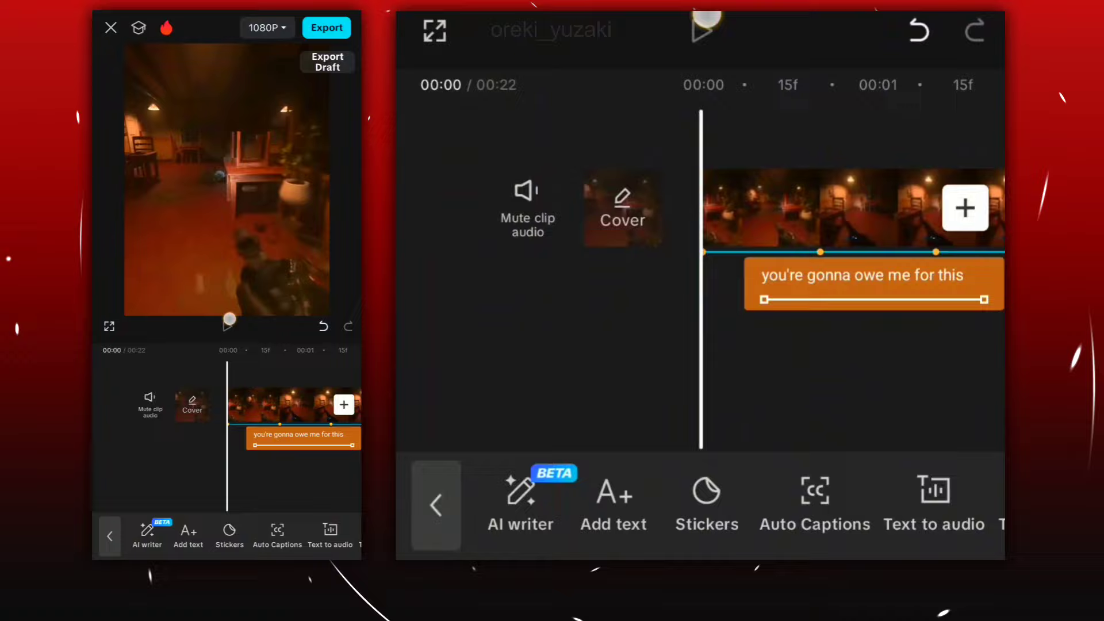
Play back the edit so far
click(226, 326)
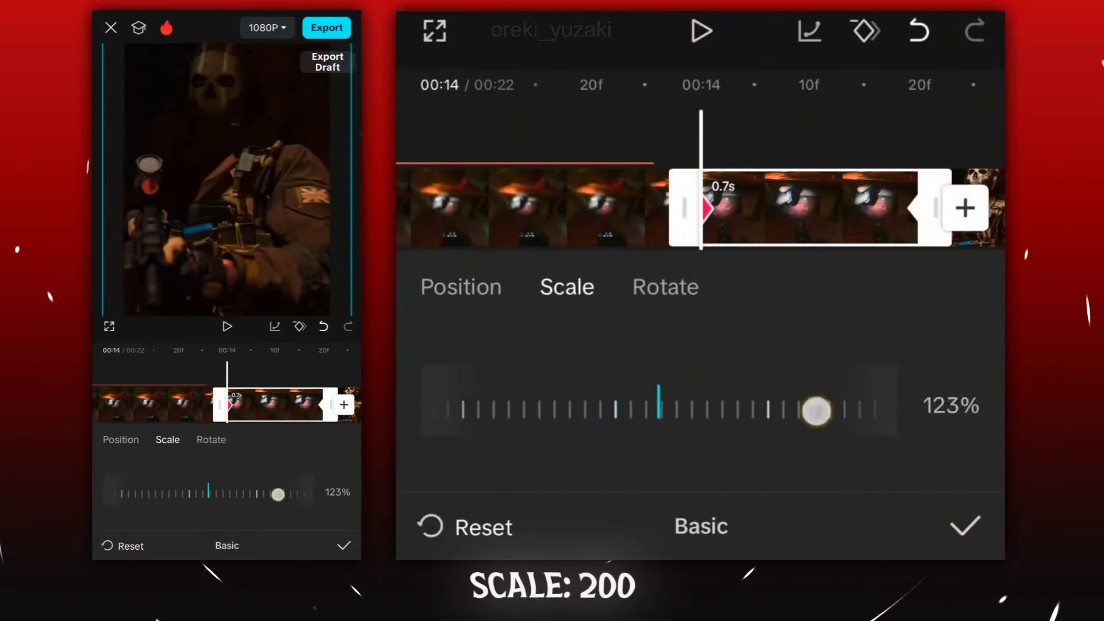
Zoom the 0.7s clip to about 200% and ease the zoom with Ease Out 1
drag(816, 414, 711, 420)
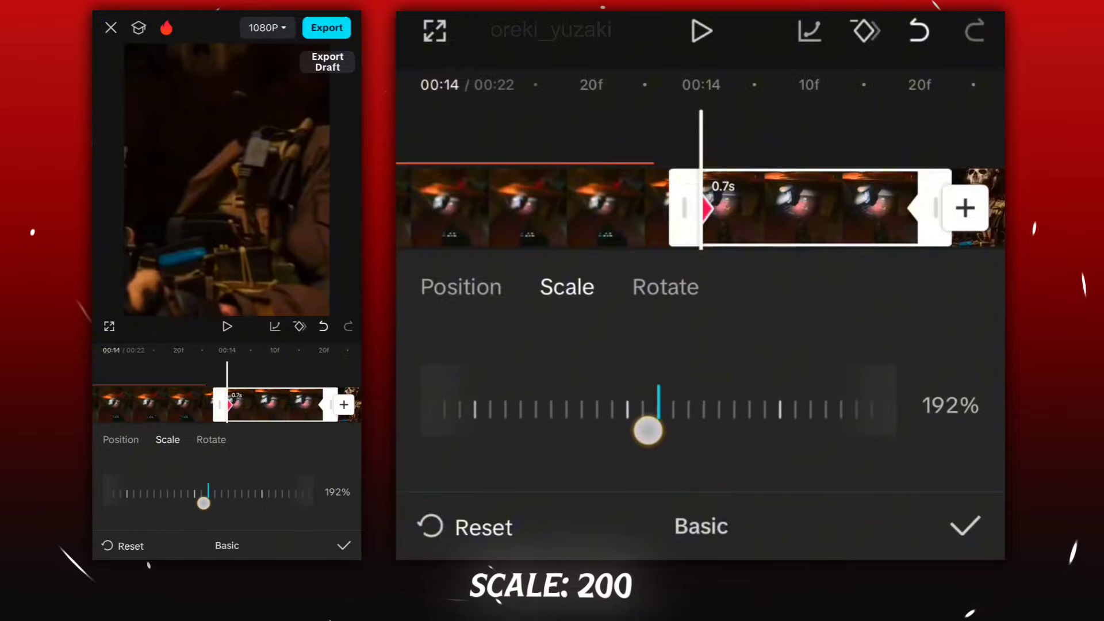
drag(644, 431, 528, 449)
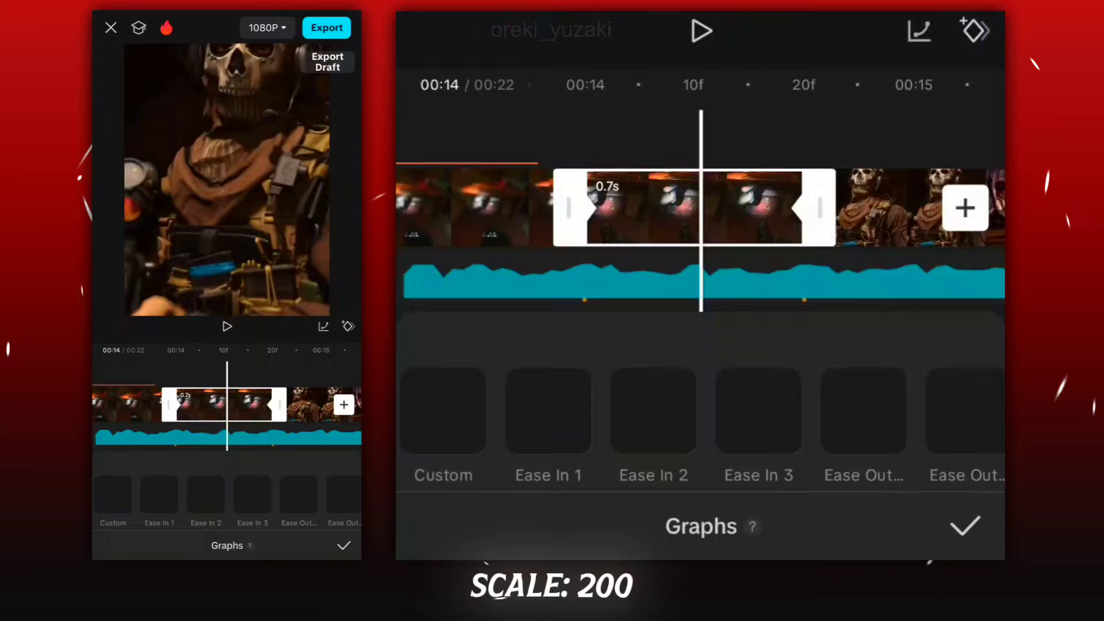
click(863, 411)
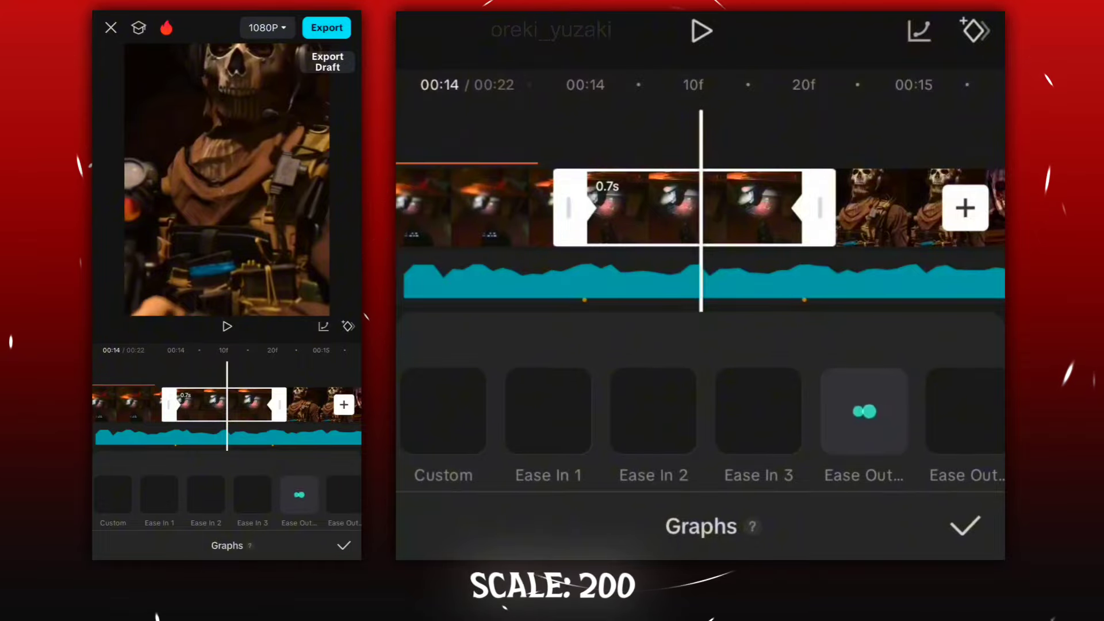
click(863, 411)
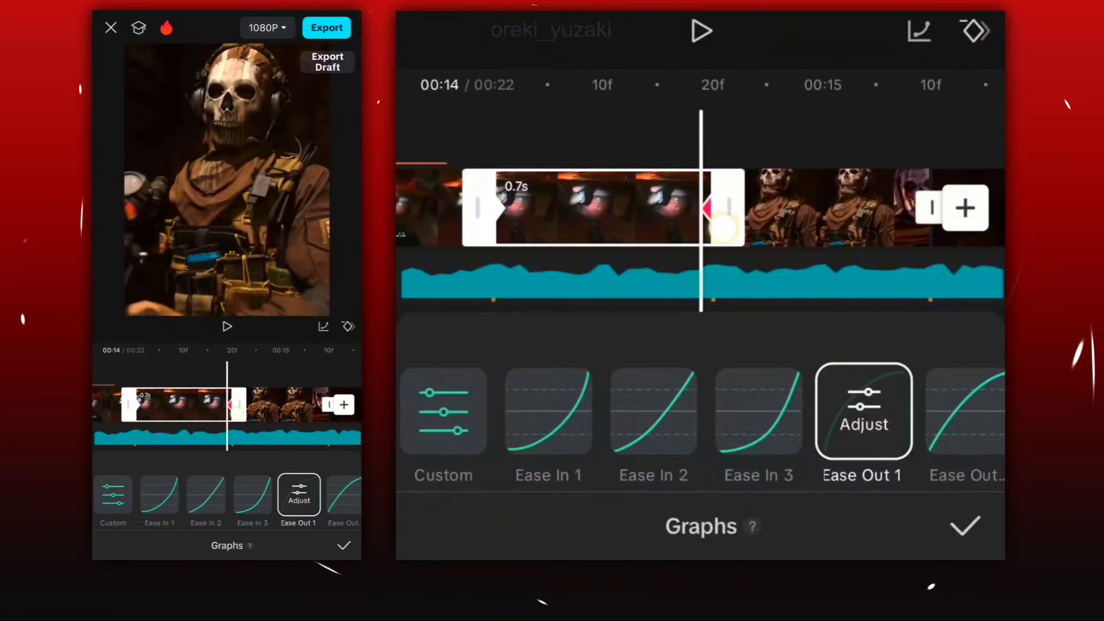
click(965, 527)
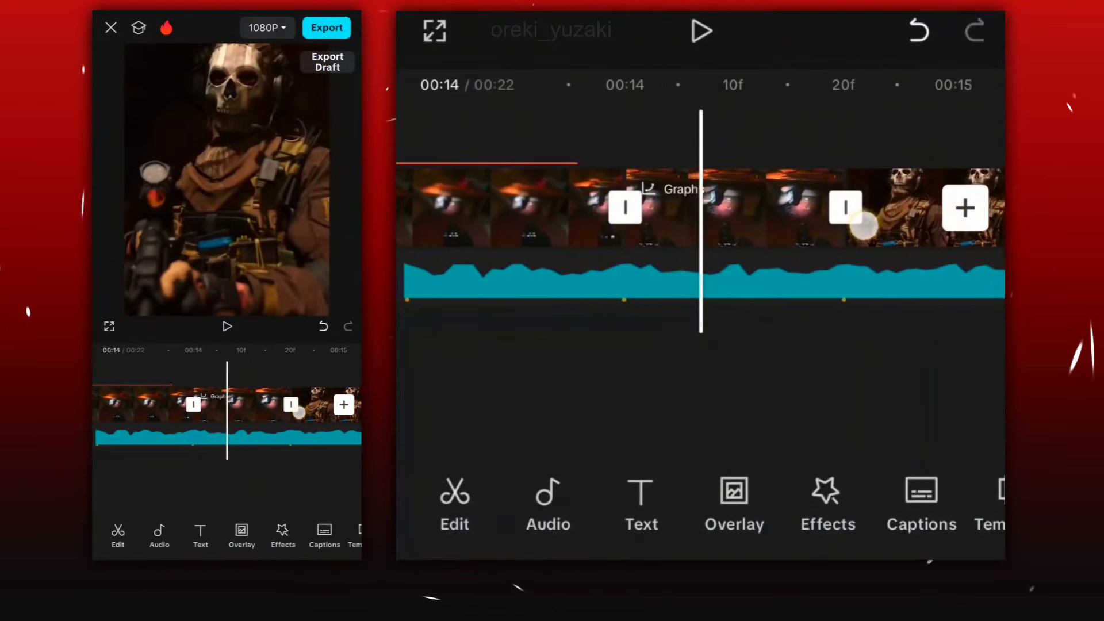
Zoom the next short clips to 200% with Ease Out 1 easing, clip by clip
click(701, 30)
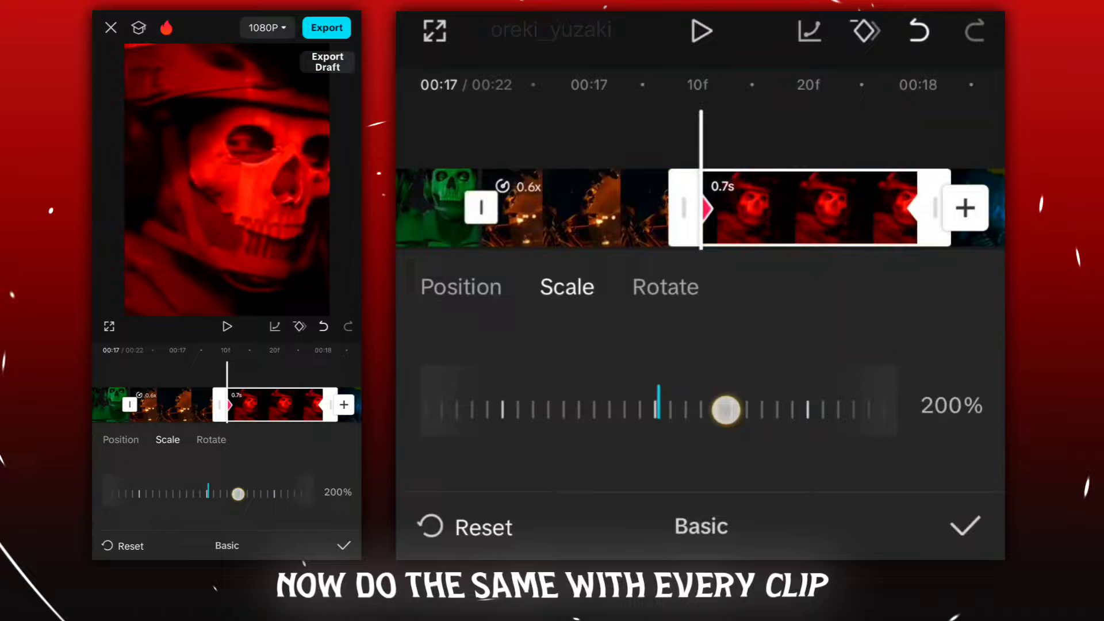
drag(729, 411, 659, 410)
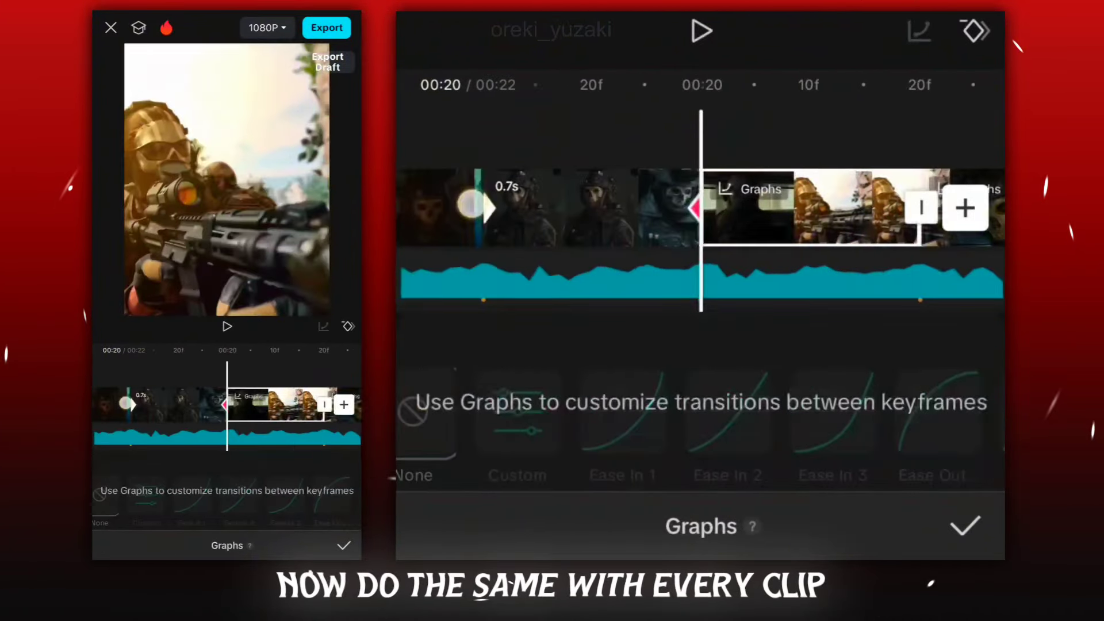
click(937, 412)
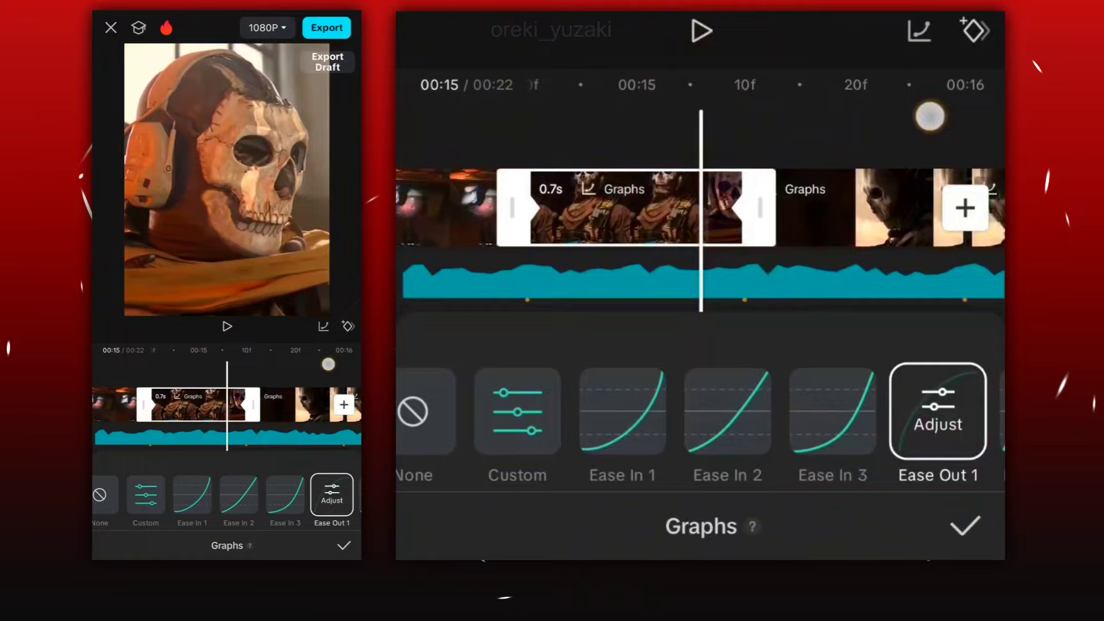
click(966, 525)
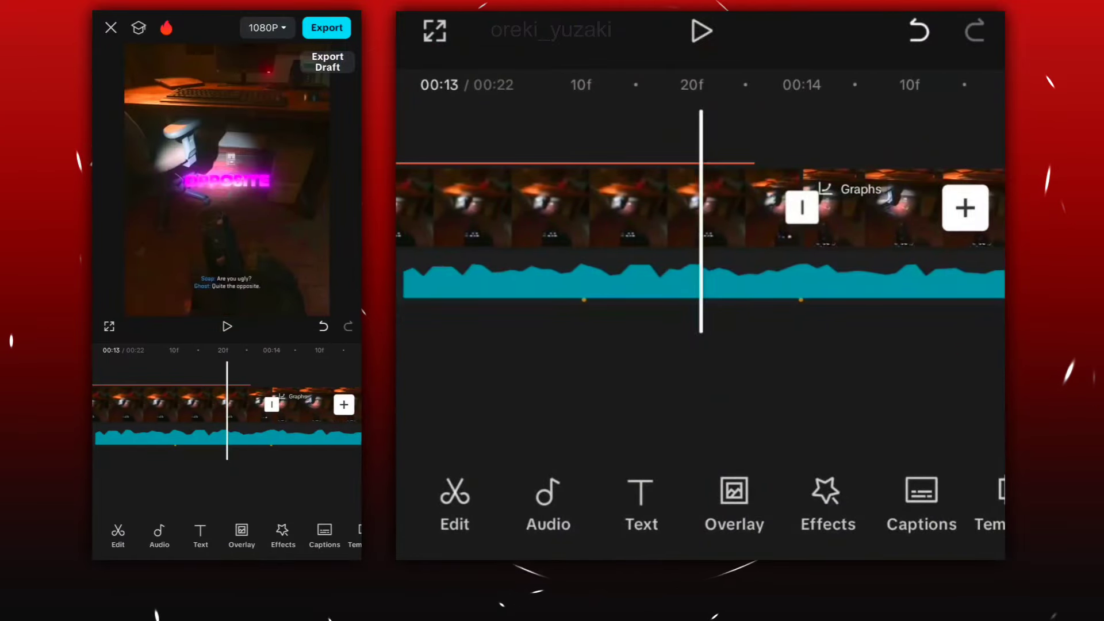
click(701, 30)
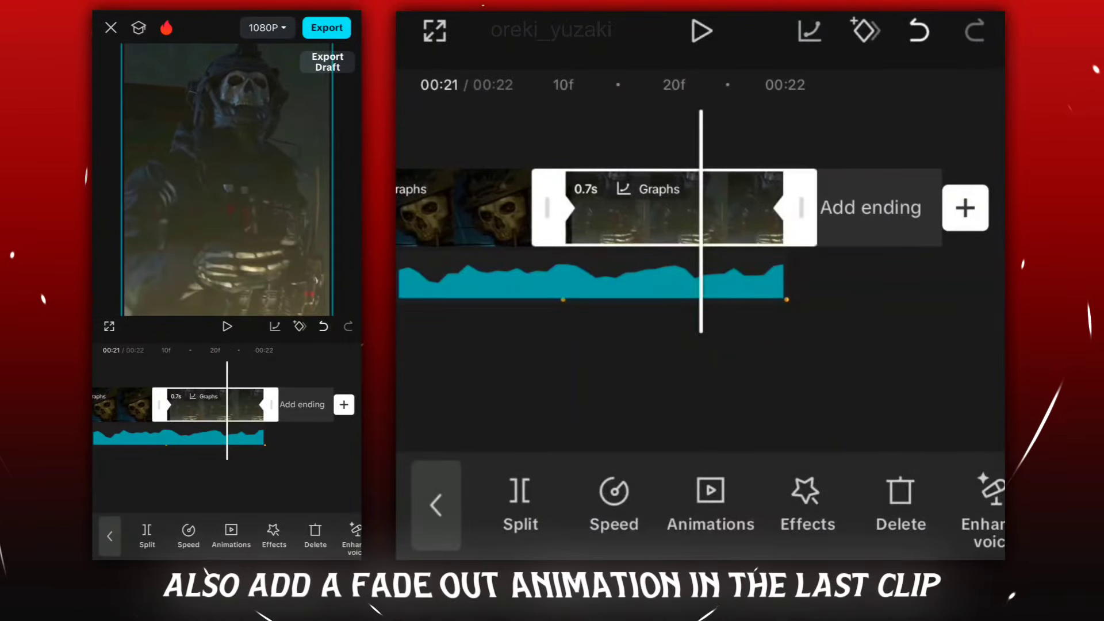
Give the last clip a 0.3s Fade Out exit animation
click(709, 505)
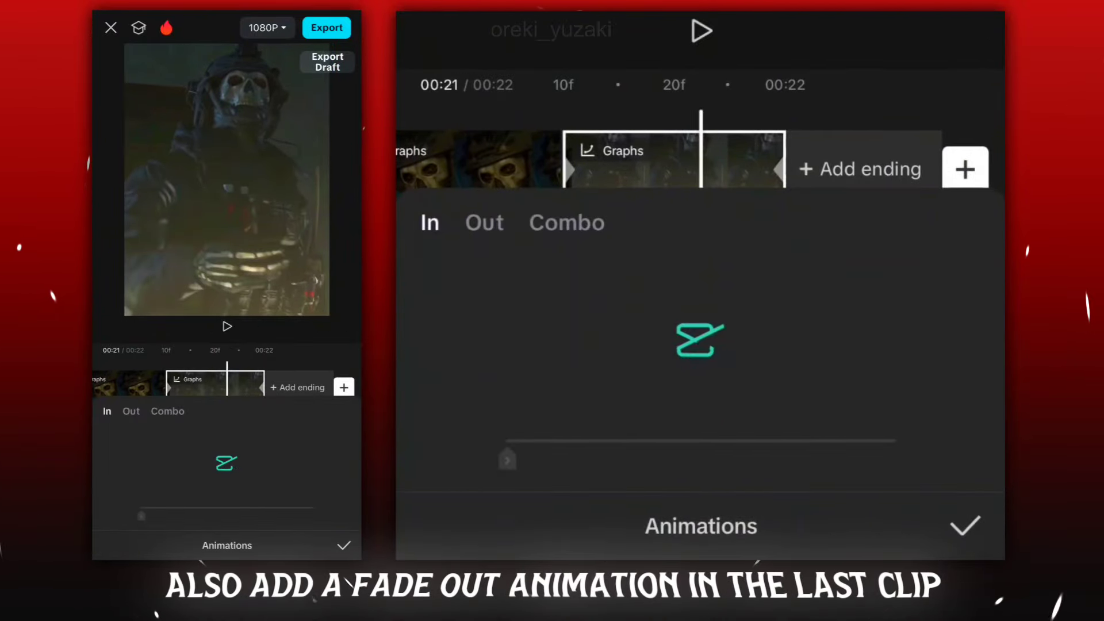
click(484, 222)
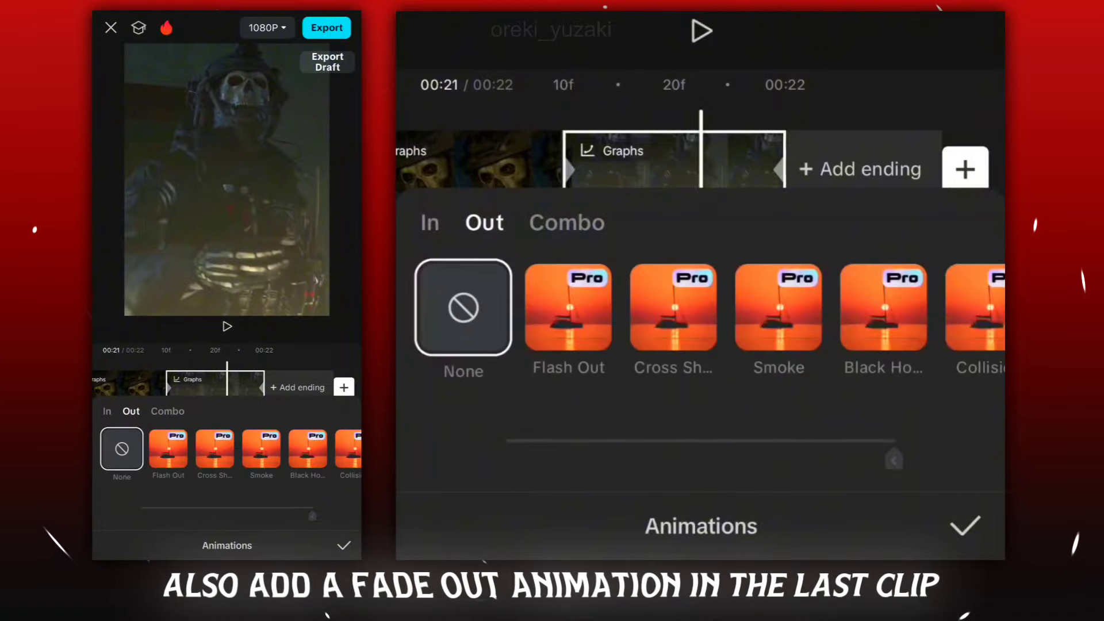
click(700, 308)
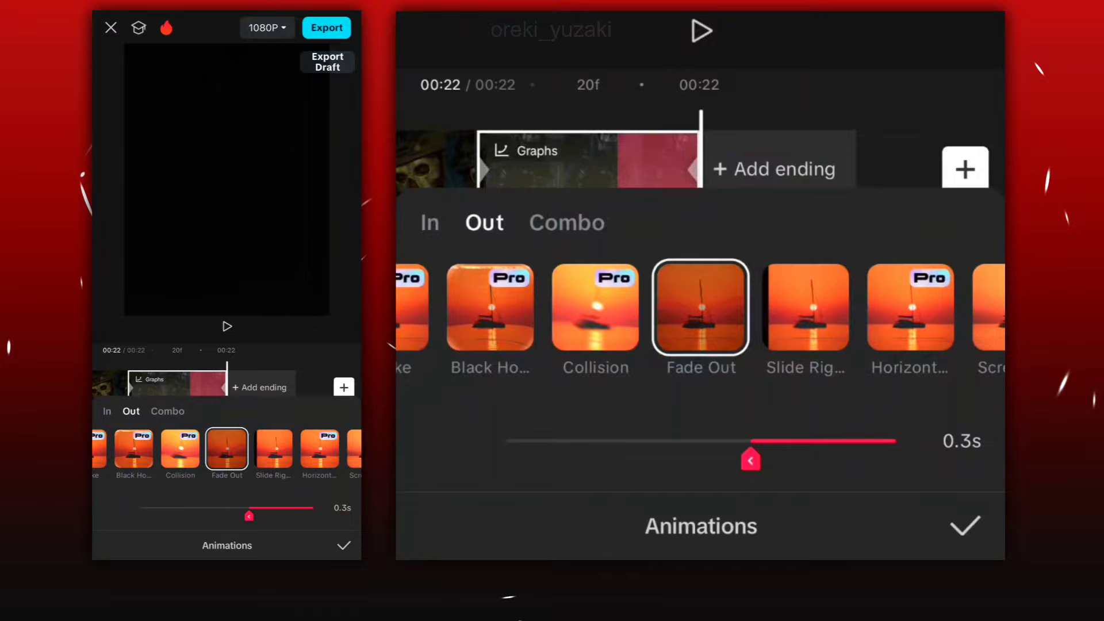
click(964, 525)
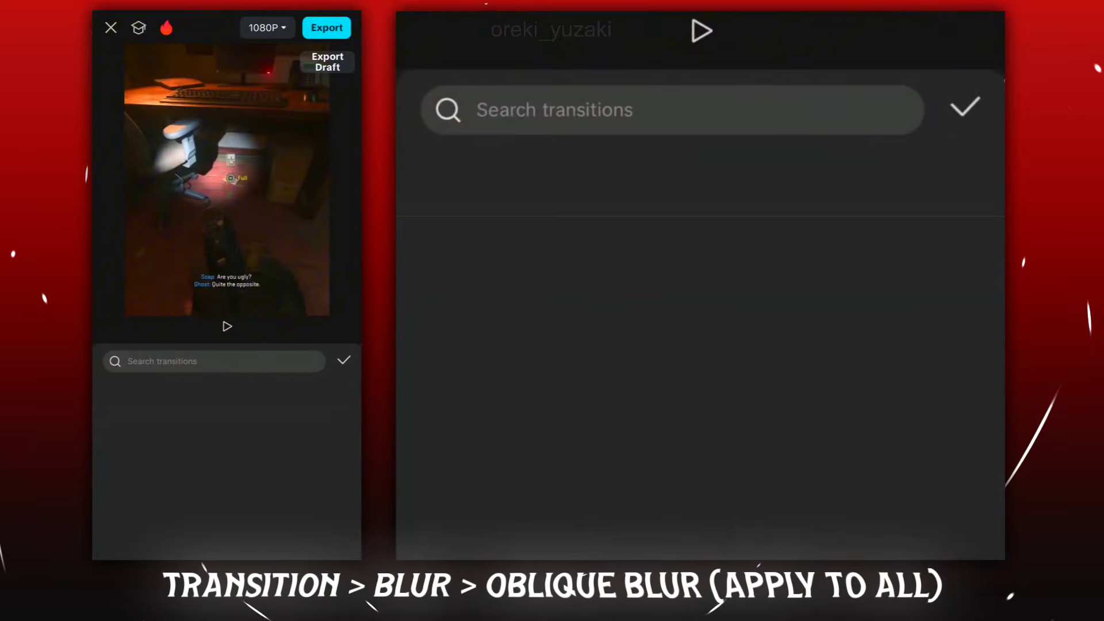
Apply the Oblique Blur transition from the Blur category to all clips
click(694, 179)
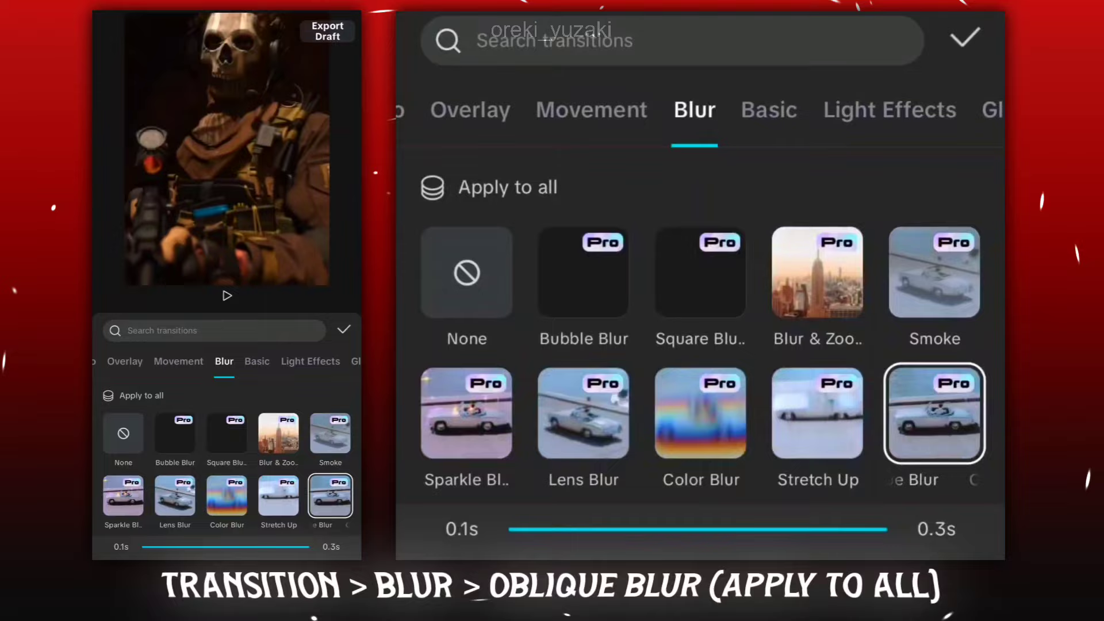
click(934, 414)
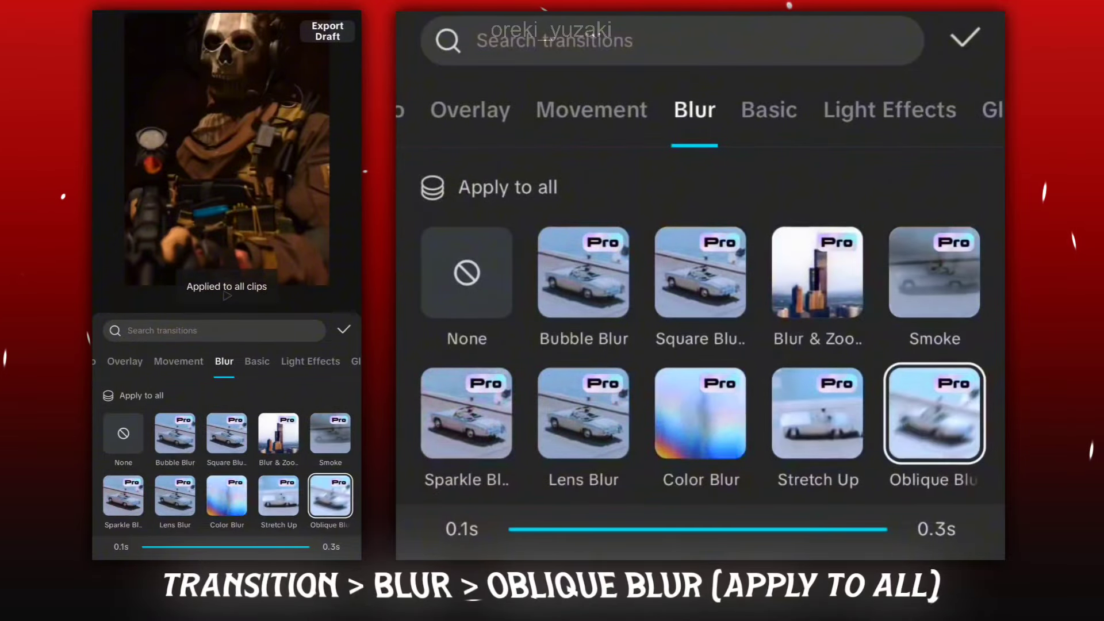
click(964, 37)
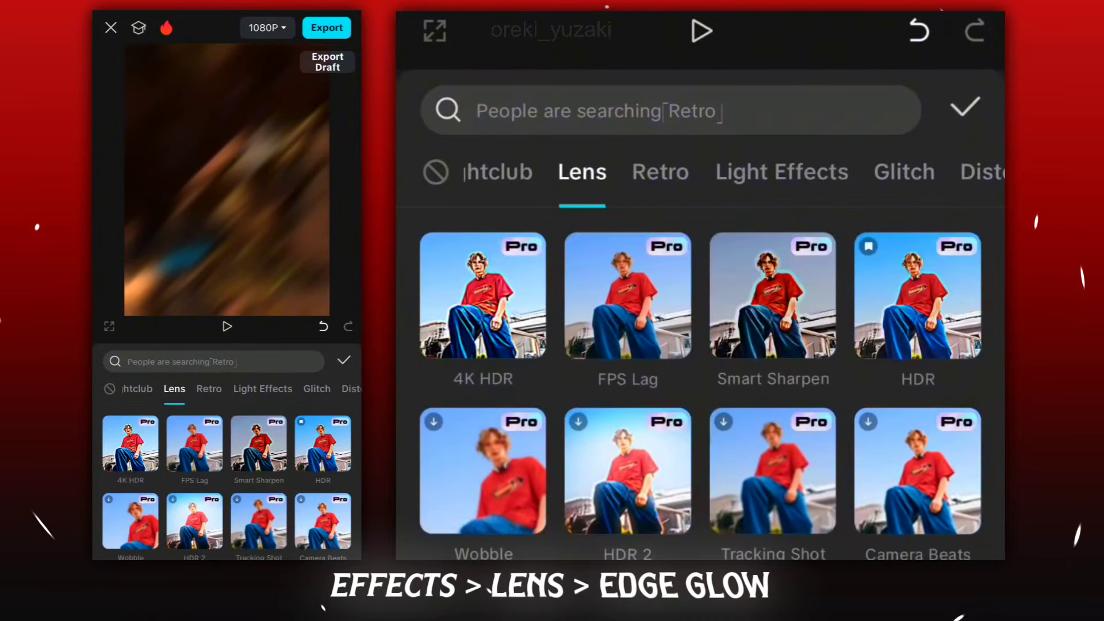
Apply Edge Glow to all videos and keyframe its glow rising from 0
scroll(down, 3)
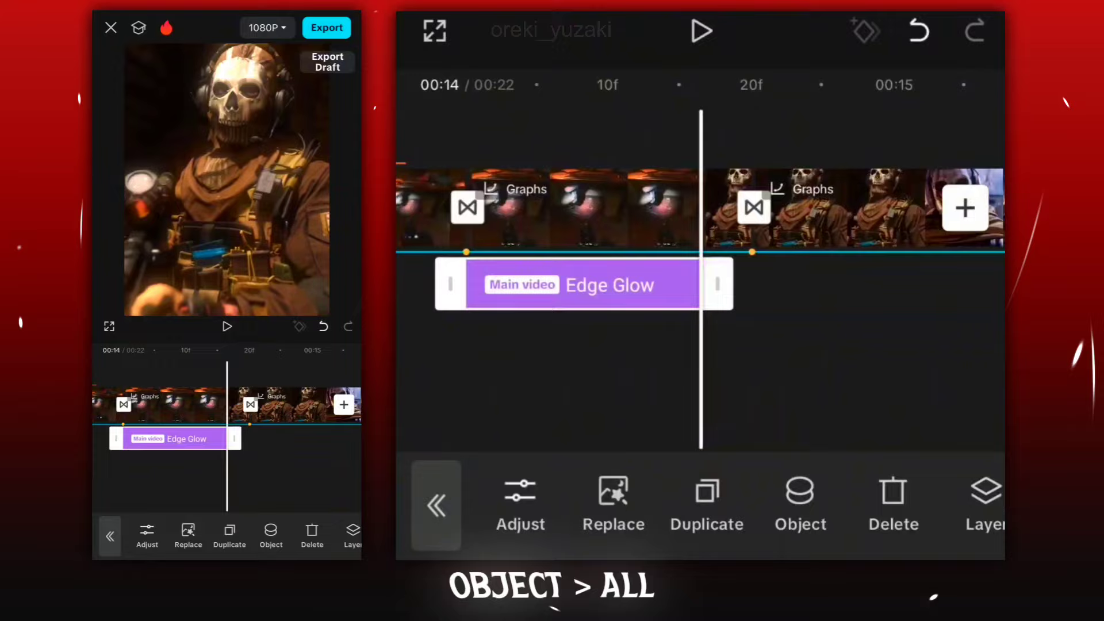
click(799, 504)
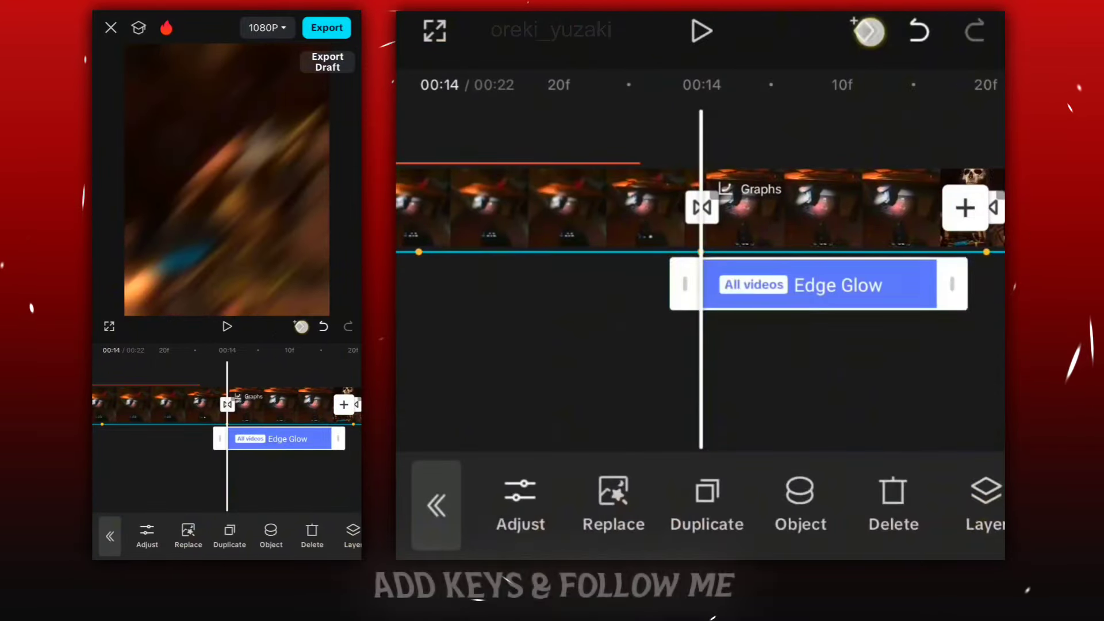
click(520, 504)
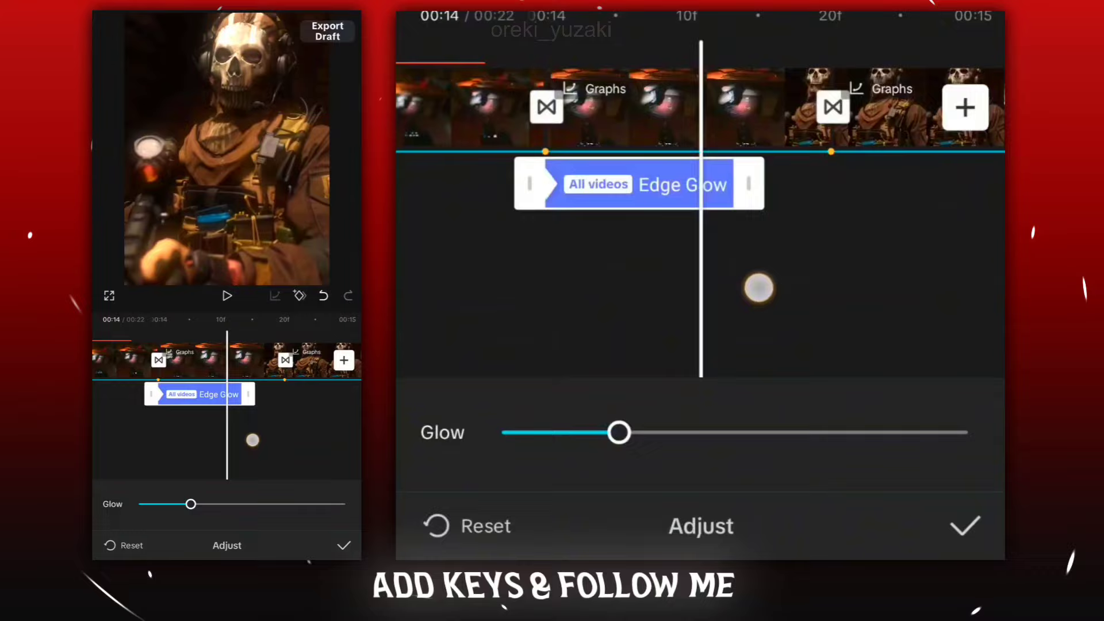
drag(619, 433, 503, 433)
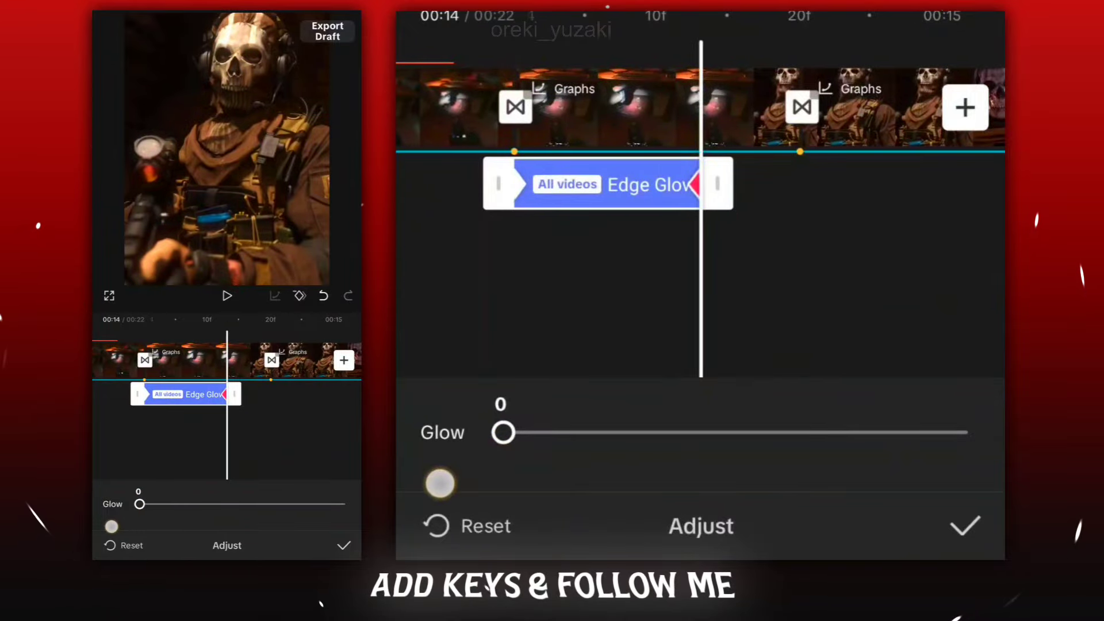
drag(503, 433, 542, 432)
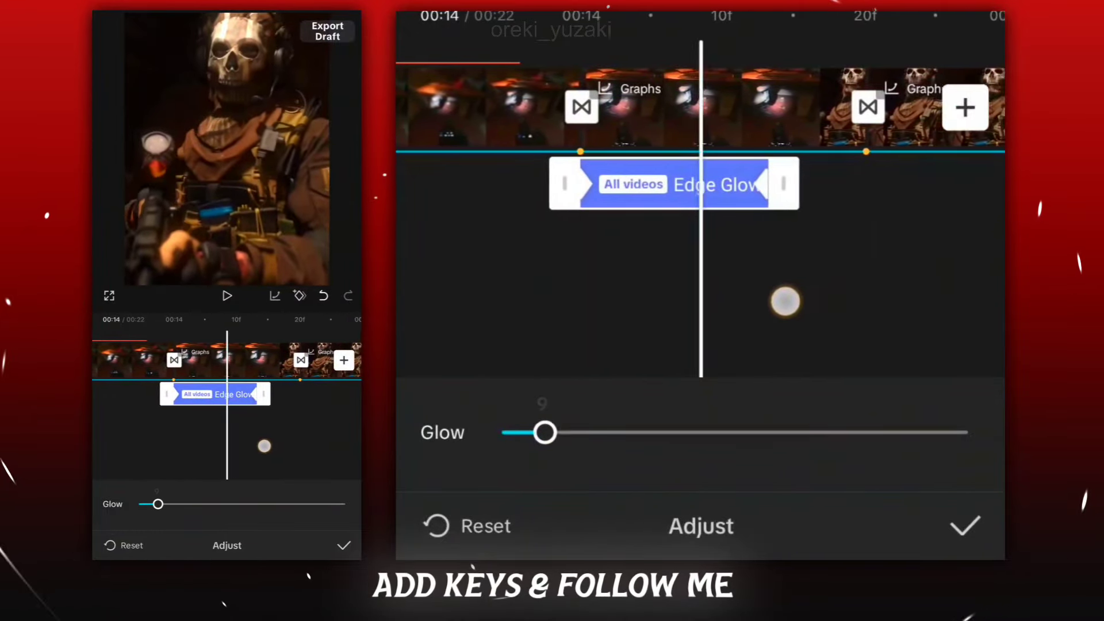
drag(542, 432, 553, 433)
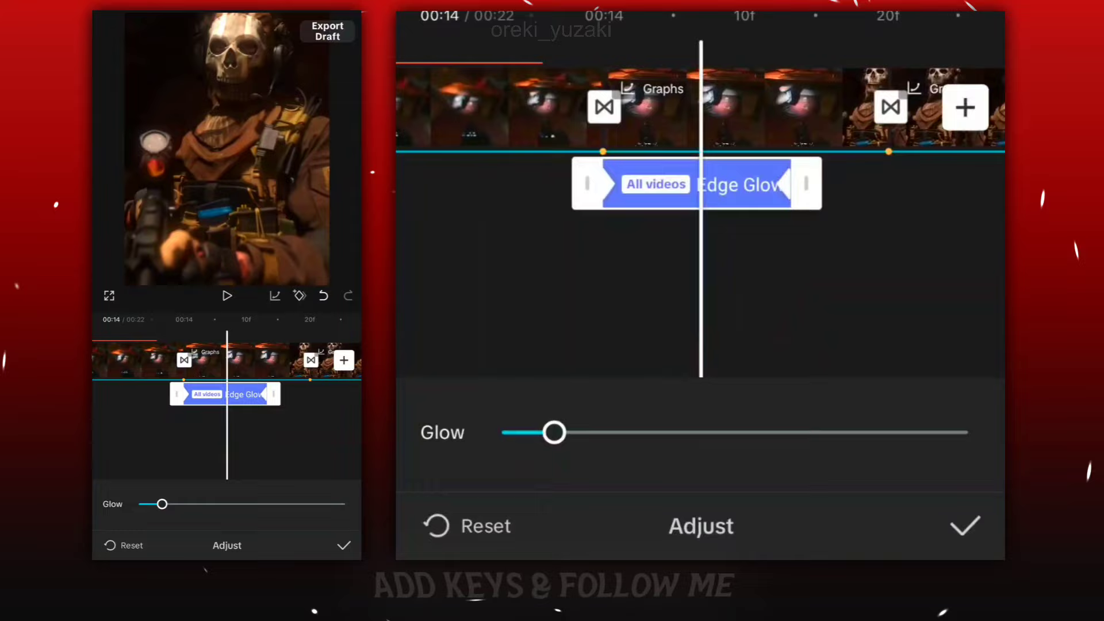
drag(553, 432, 588, 432)
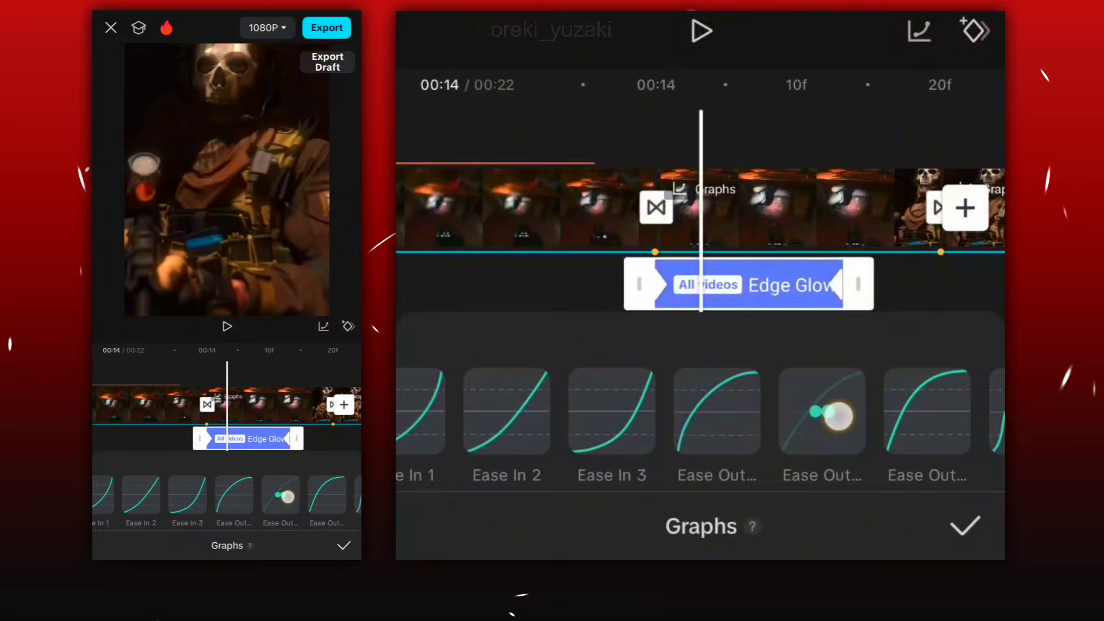
Confirm the Ease Out curve, then reselect Edge Glow and open its Adjust settings
click(821, 412)
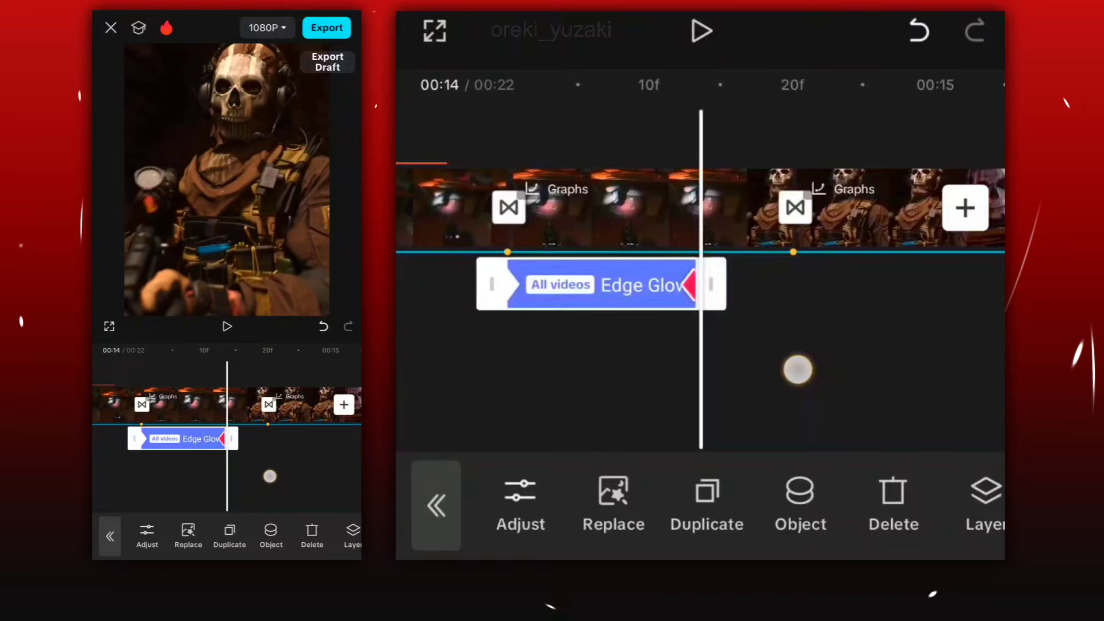
click(520, 504)
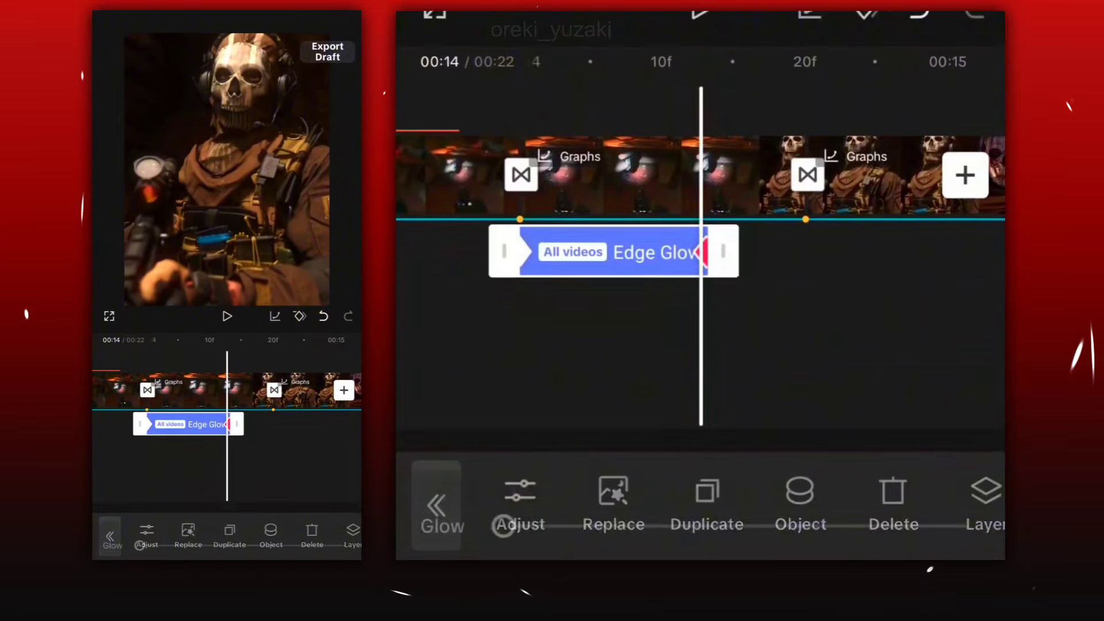
click(519, 504)
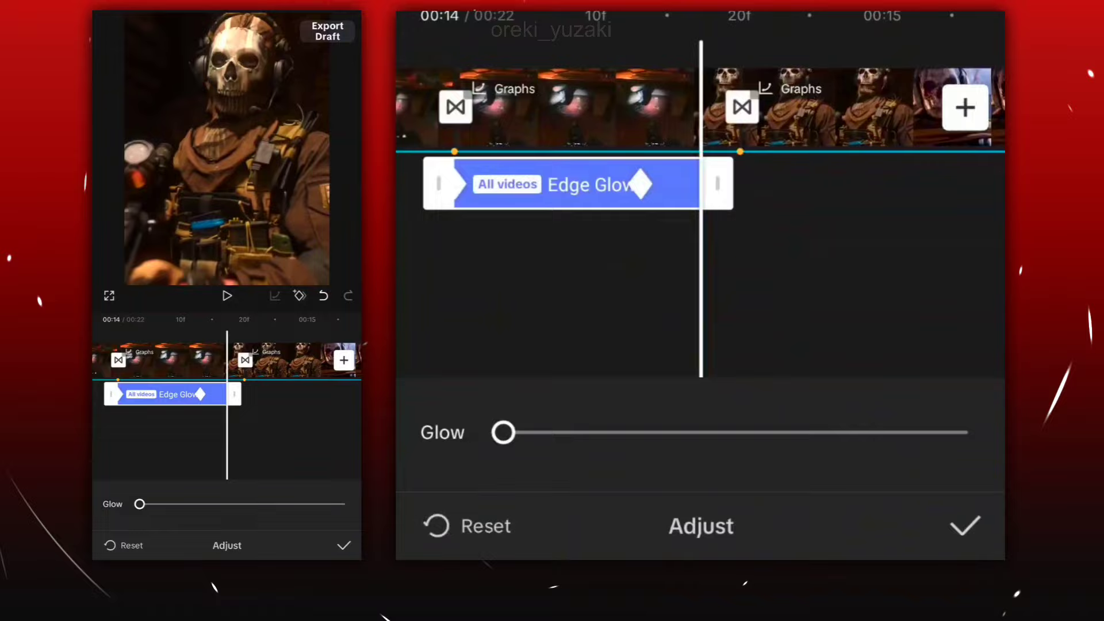
Keyframe the glow surging to 93 at the transition, then back to 9 and 0
drag(502, 433, 539, 432)
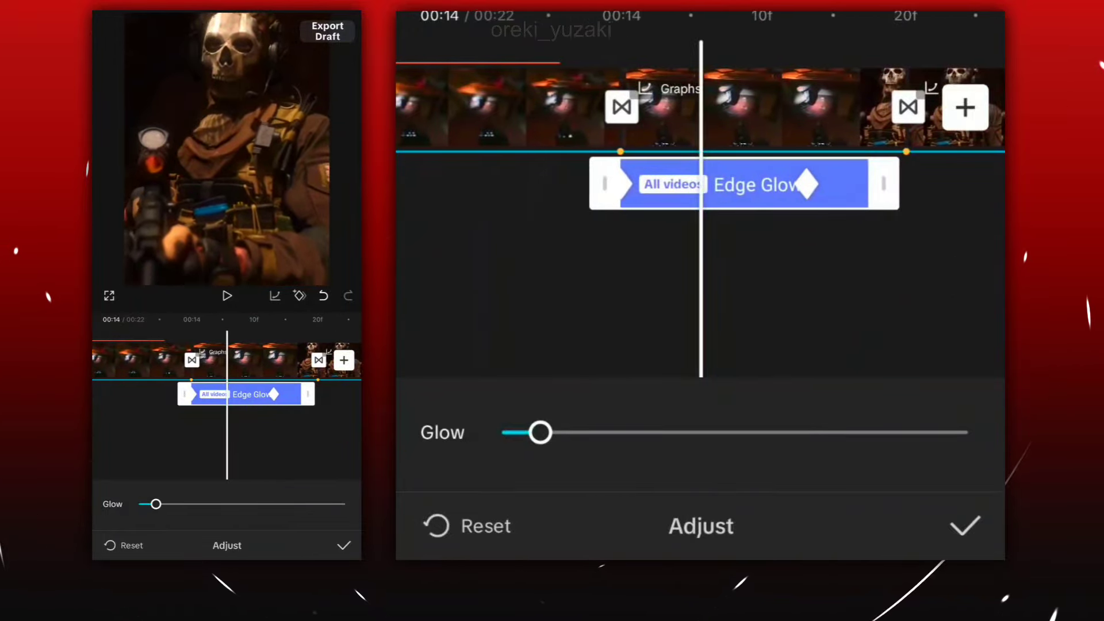
drag(539, 432, 597, 432)
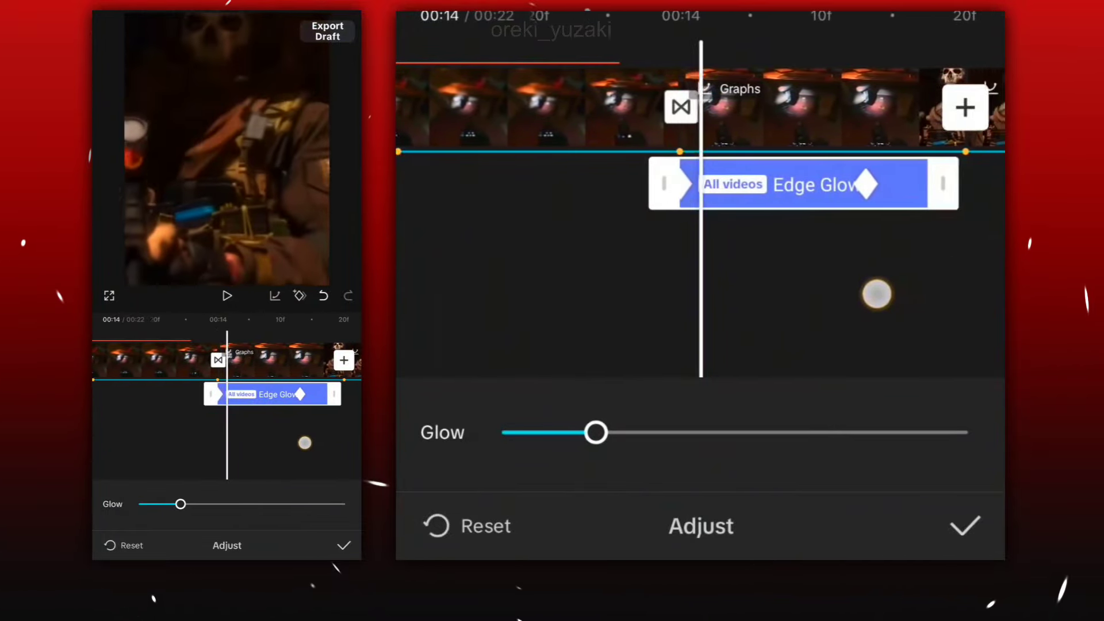
drag(595, 433, 520, 433)
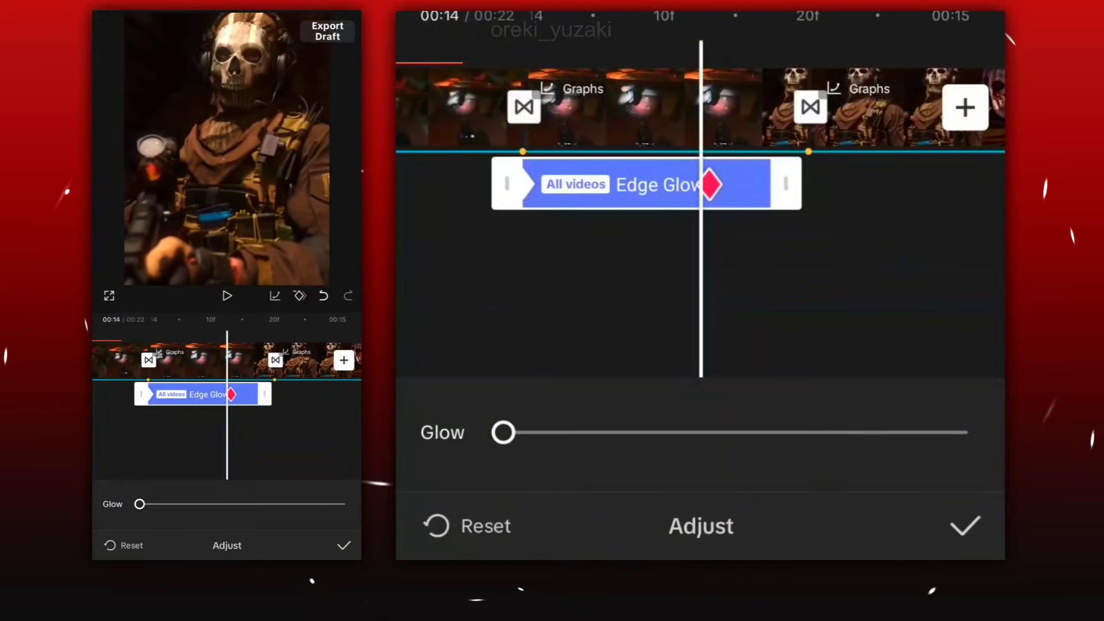
drag(502, 432, 531, 433)
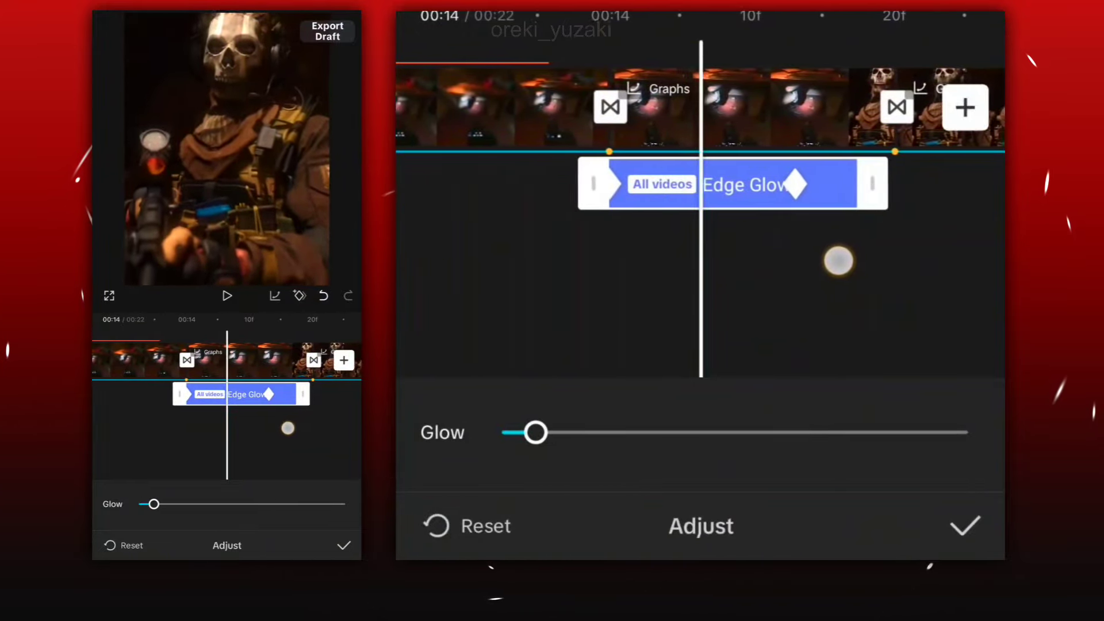
drag(533, 433, 612, 433)
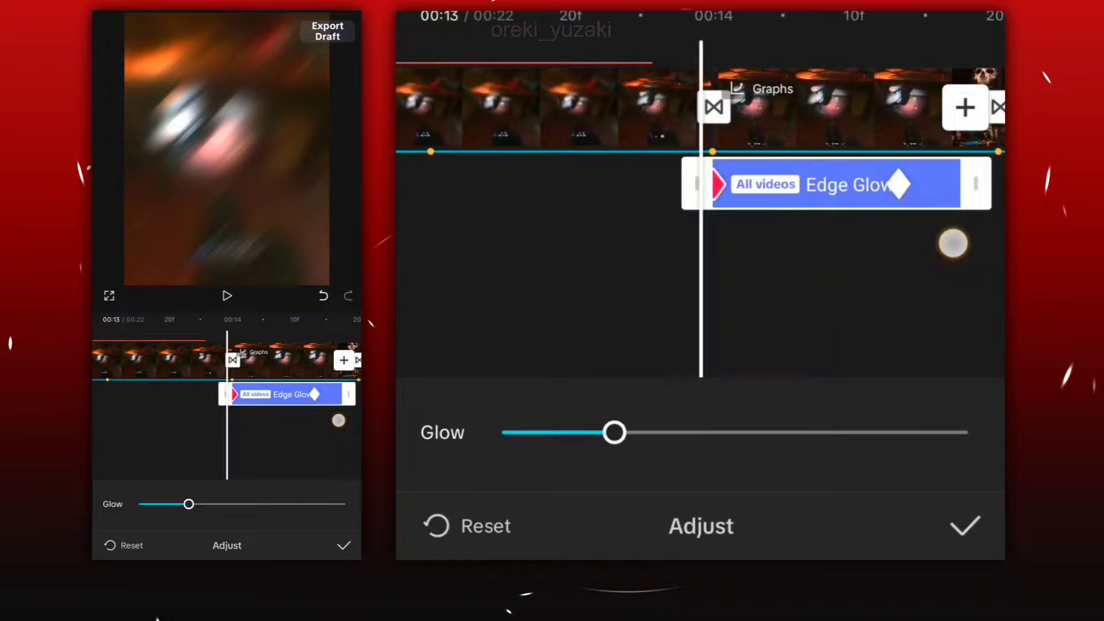
drag(614, 432, 932, 433)
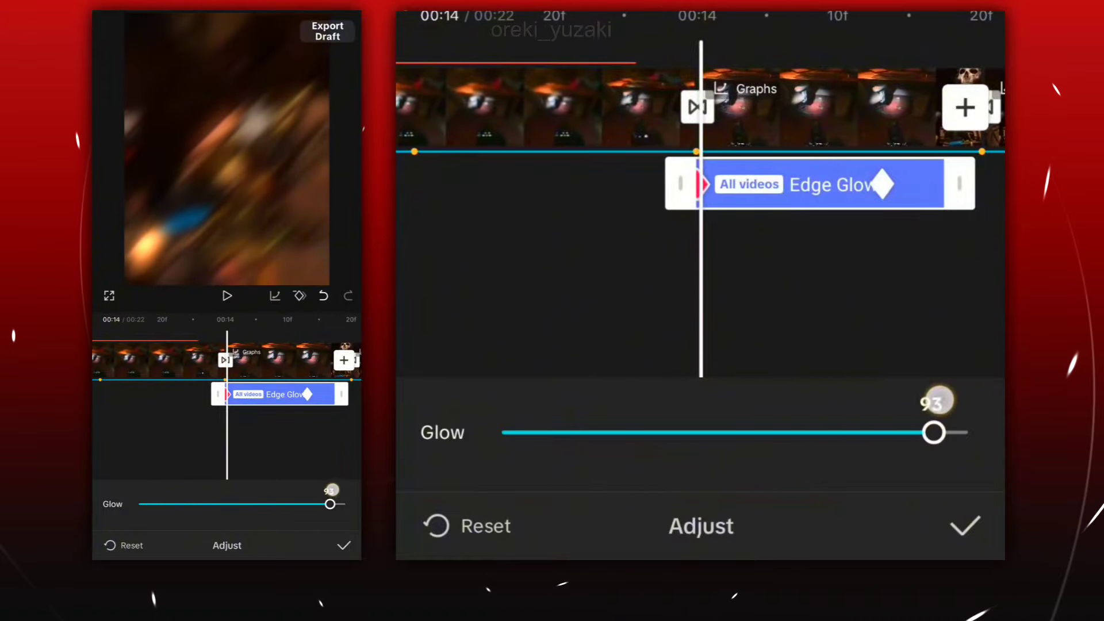
drag(932, 432, 542, 433)
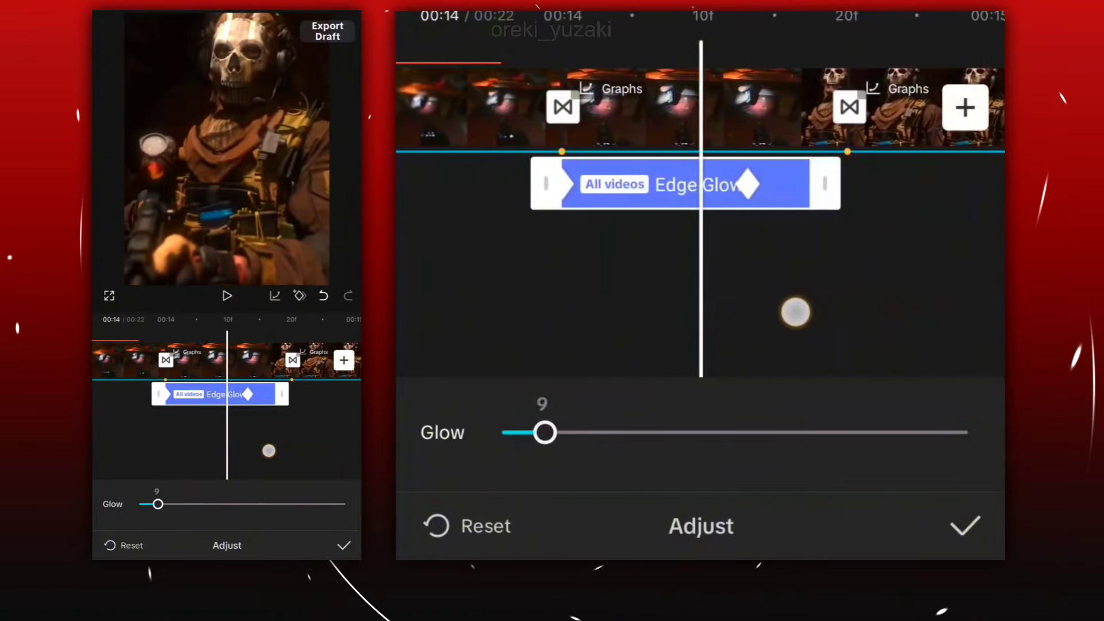
drag(542, 432, 503, 432)
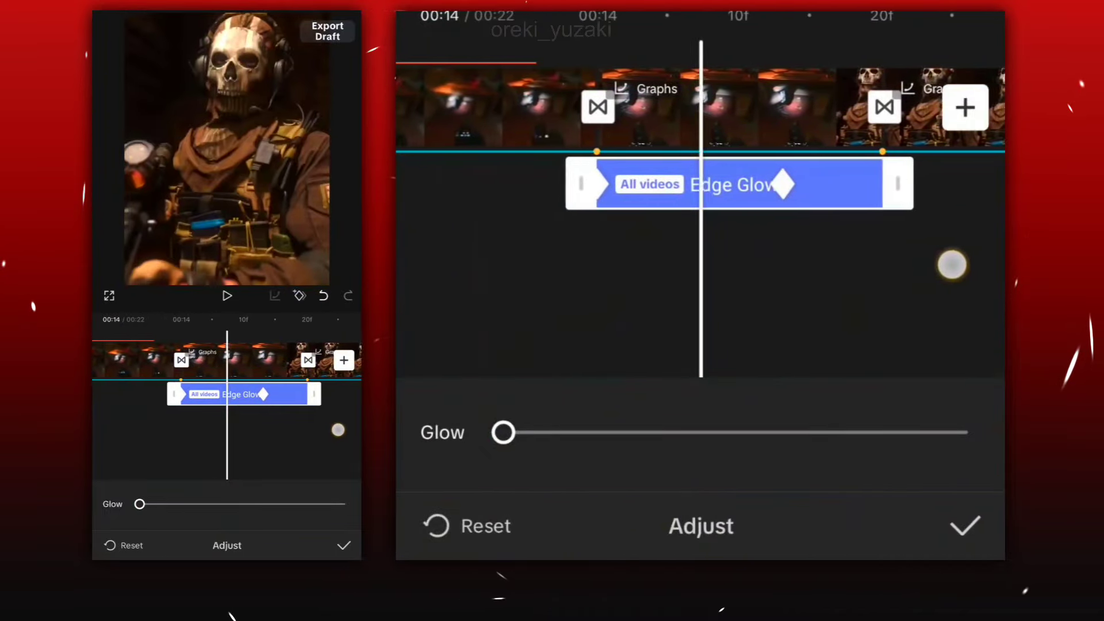
Add glow keyframes rising near maximum, then easing down to 46
drag(502, 432, 681, 432)
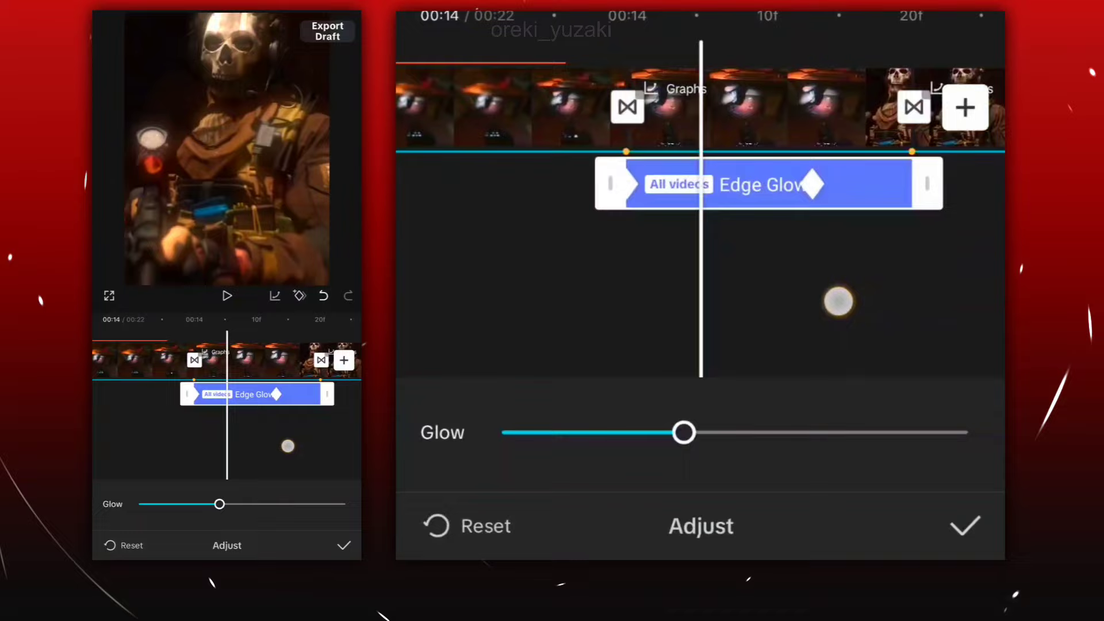
drag(683, 432, 932, 433)
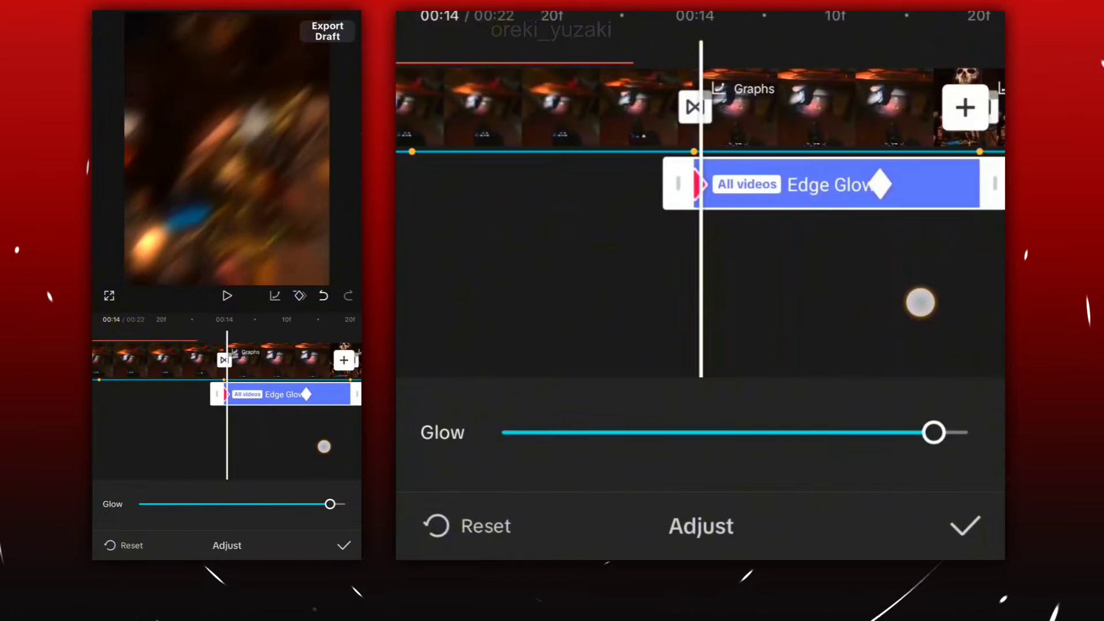
drag(933, 432, 716, 433)
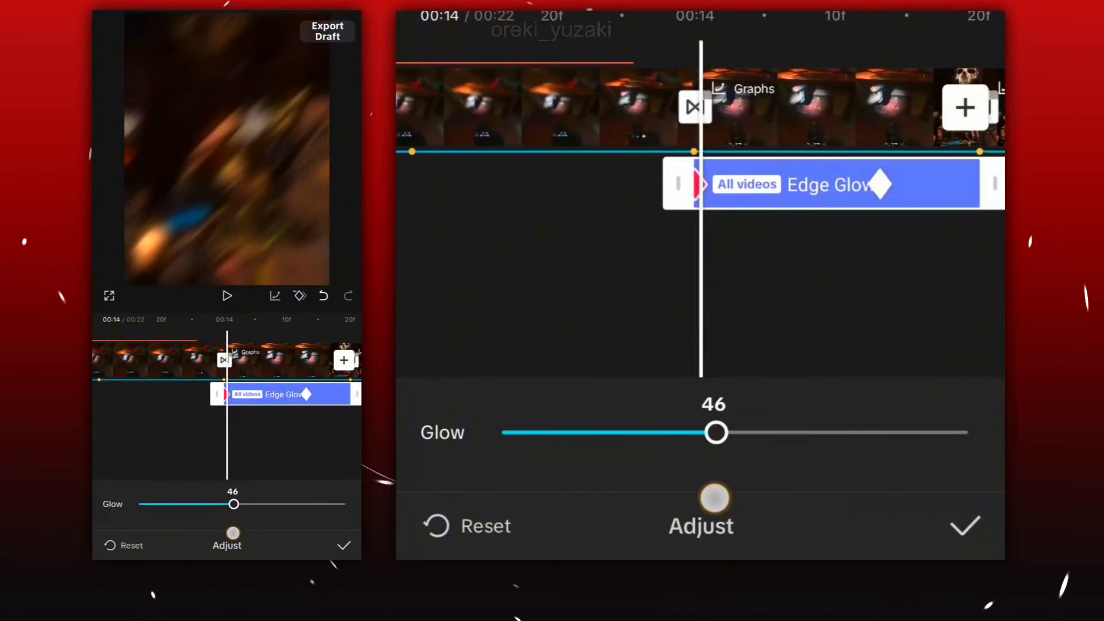
drag(715, 432, 725, 432)
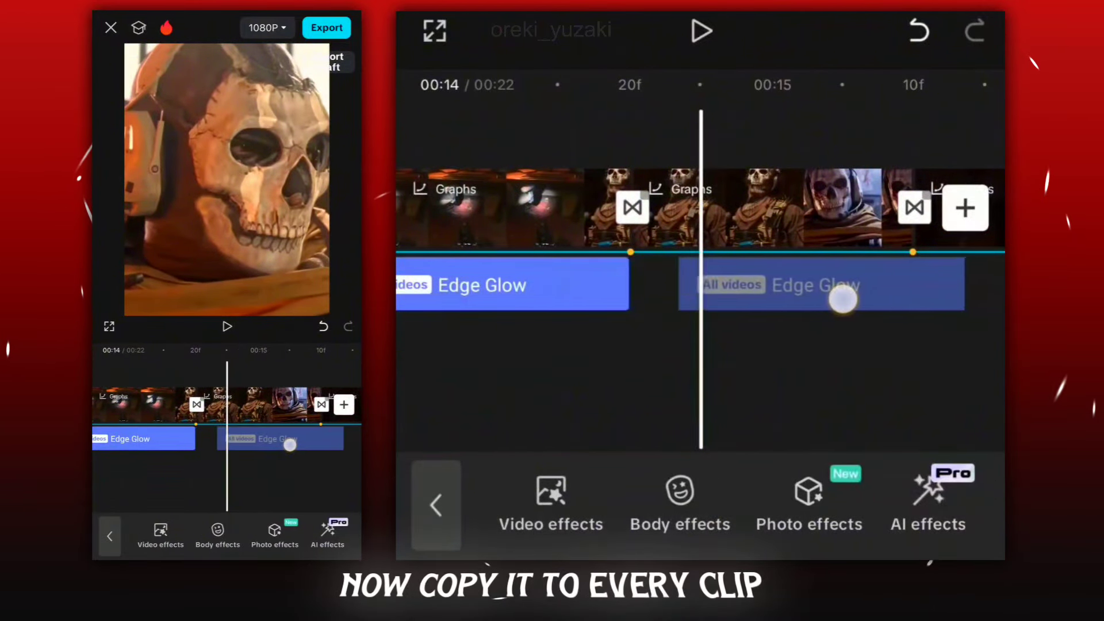
Copy the Edge Glow effect onto the next clip
click(821, 285)
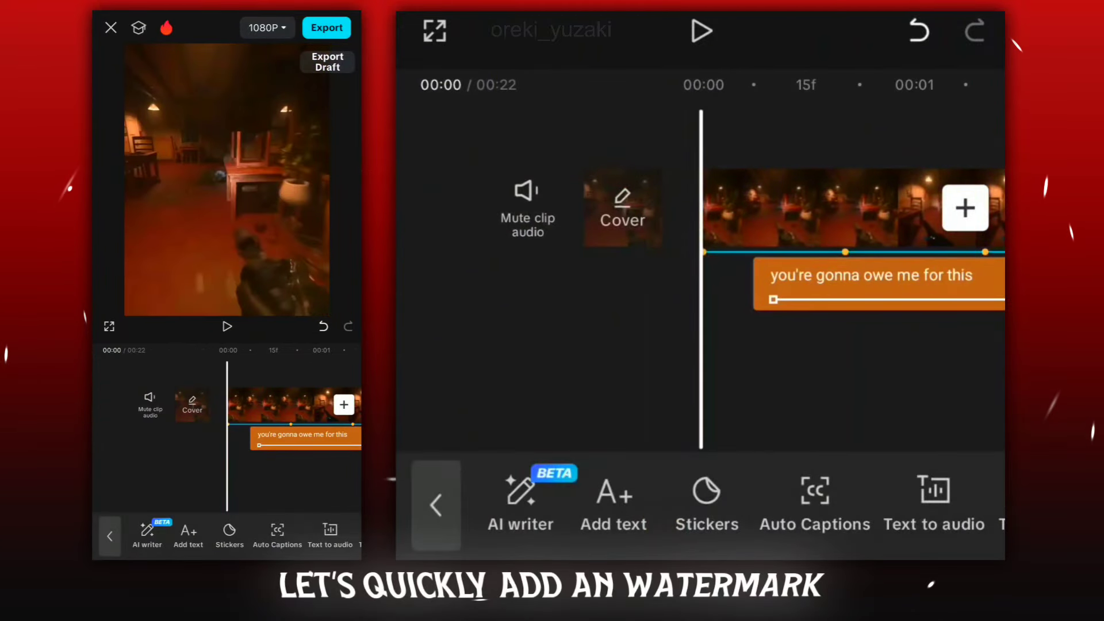
Add a watermark text layer in the NUNITO font and bring up its animation options
click(612, 504)
text(OREKI YUZAKI)
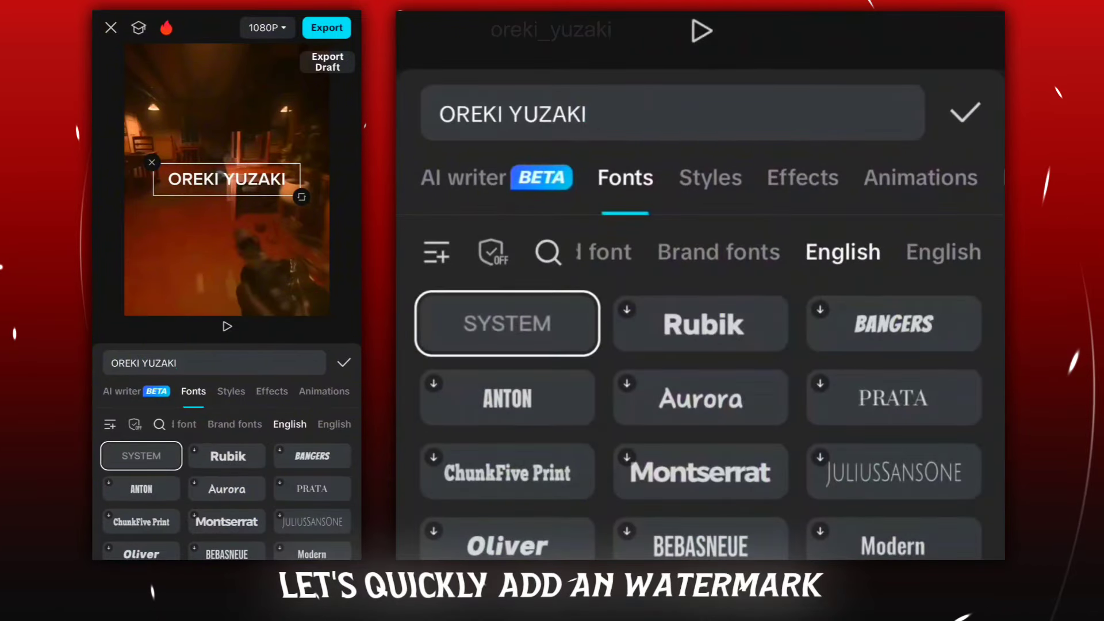
scroll(down, 3)
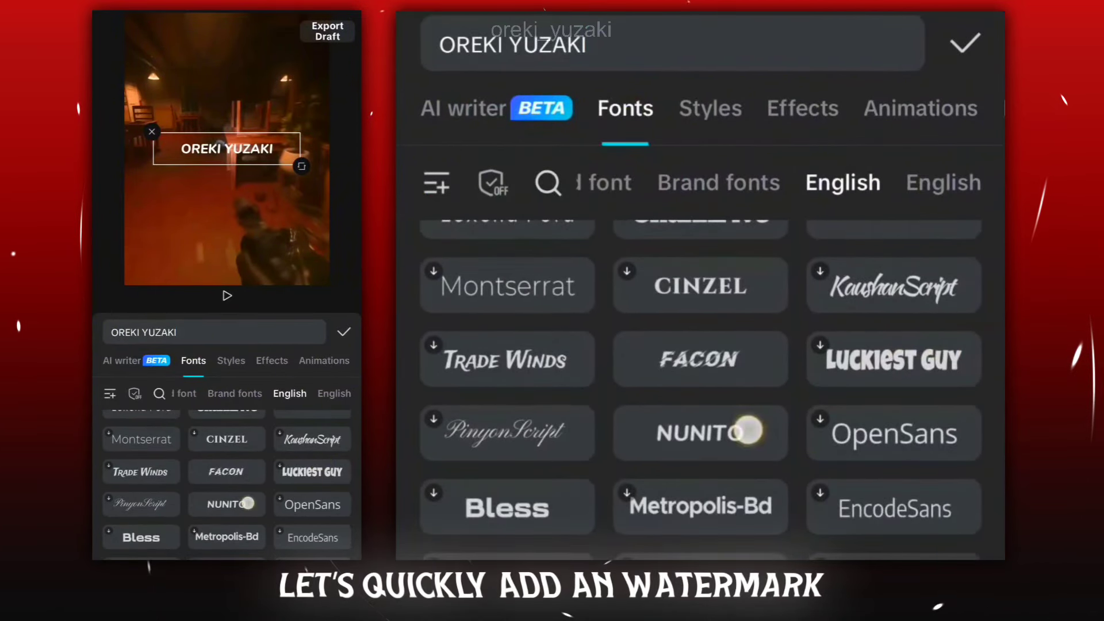
click(700, 432)
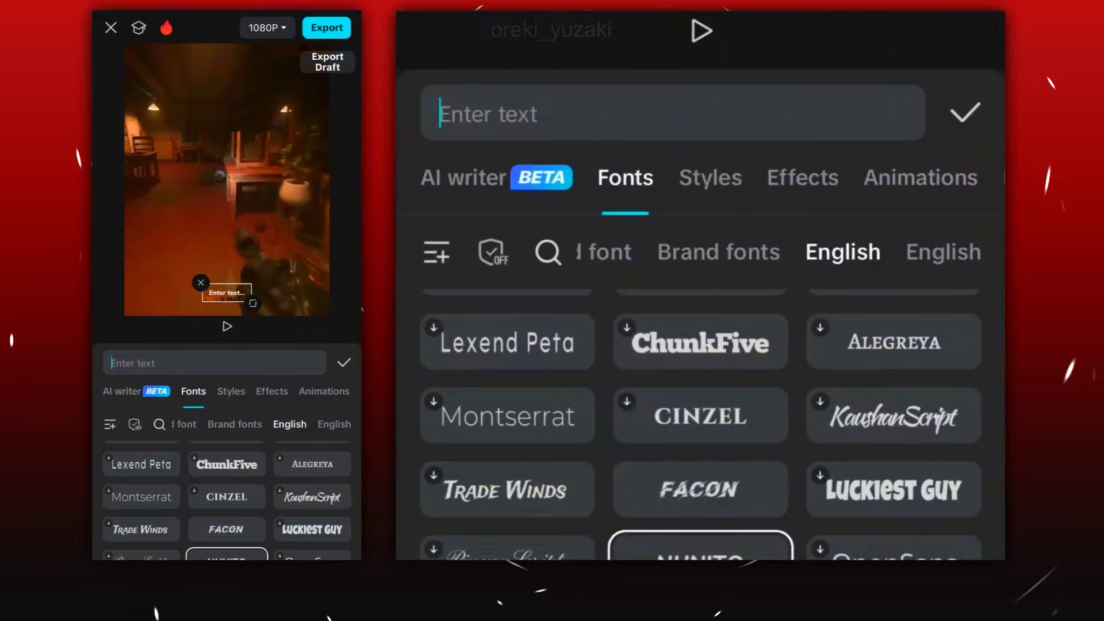
click(700, 178)
text(|)
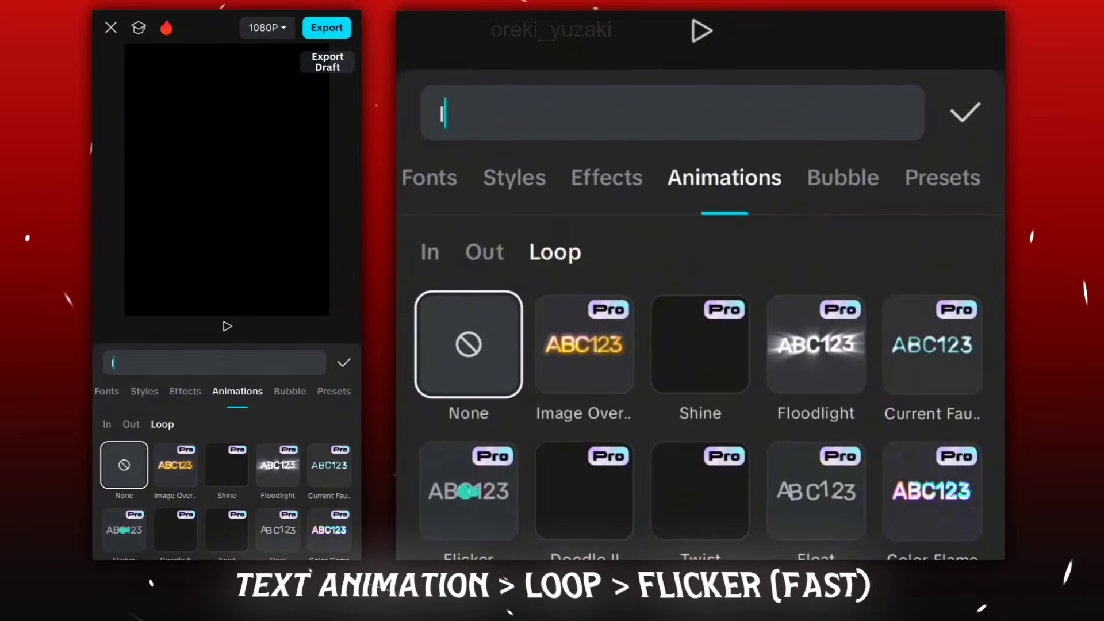
Give the watermark text a Flicker loop animation at fast speed
scroll(down, 3)
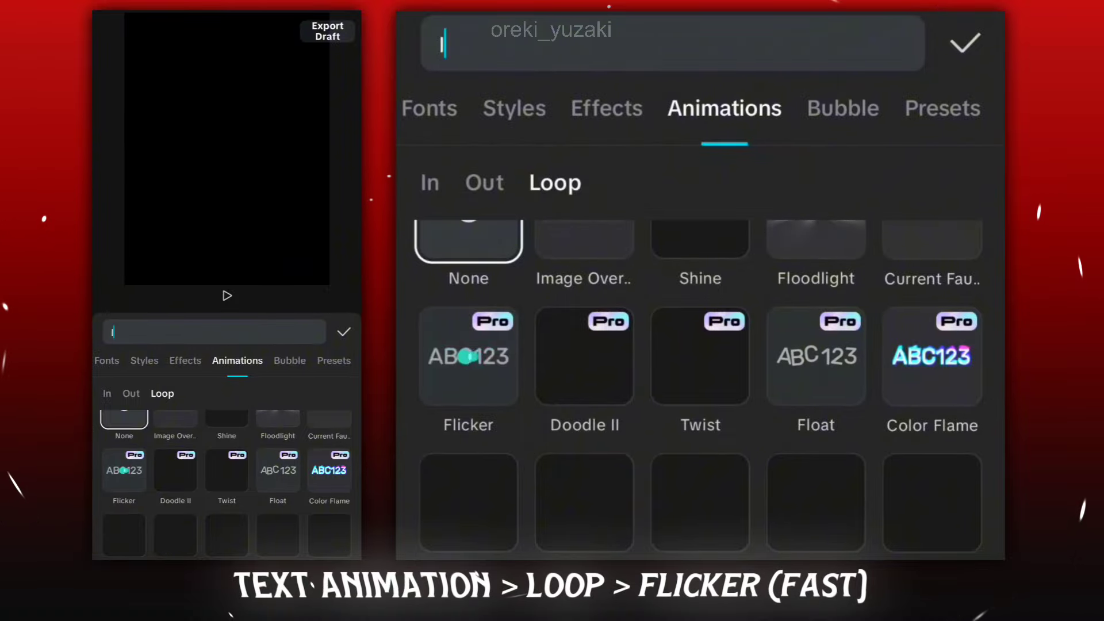
click(467, 355)
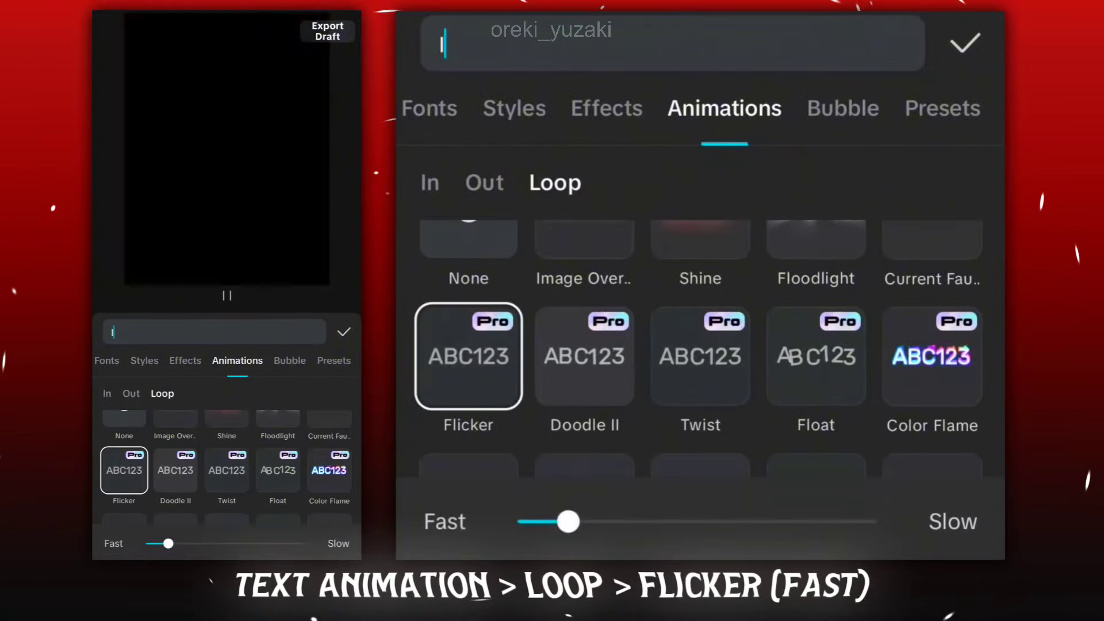
click(964, 42)
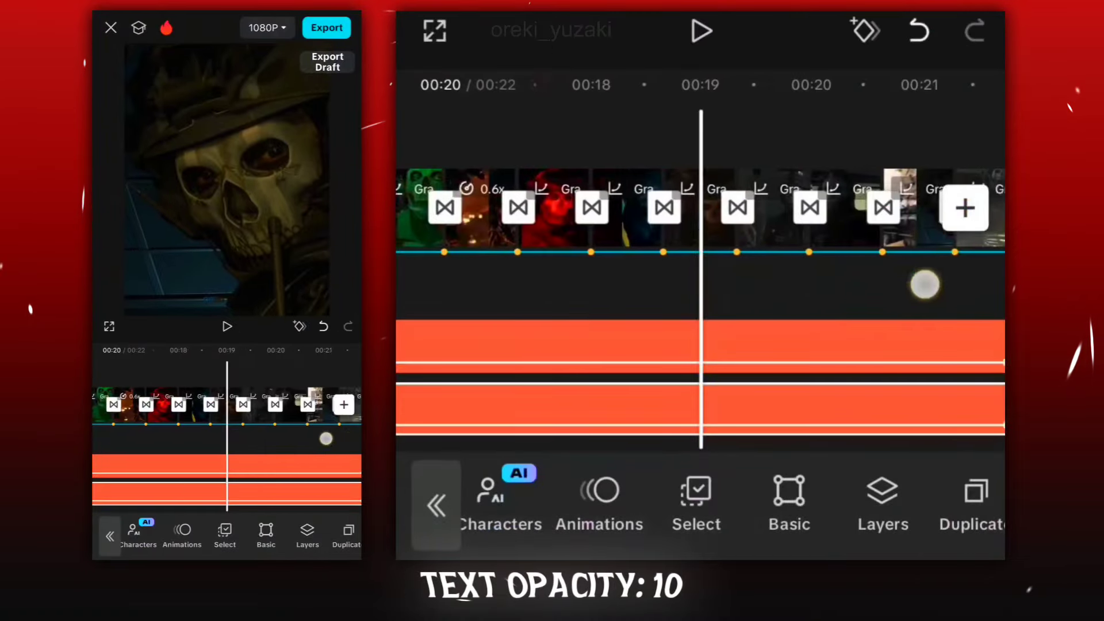
Export the finished edit at 1080p and 60 fps
click(699, 30)
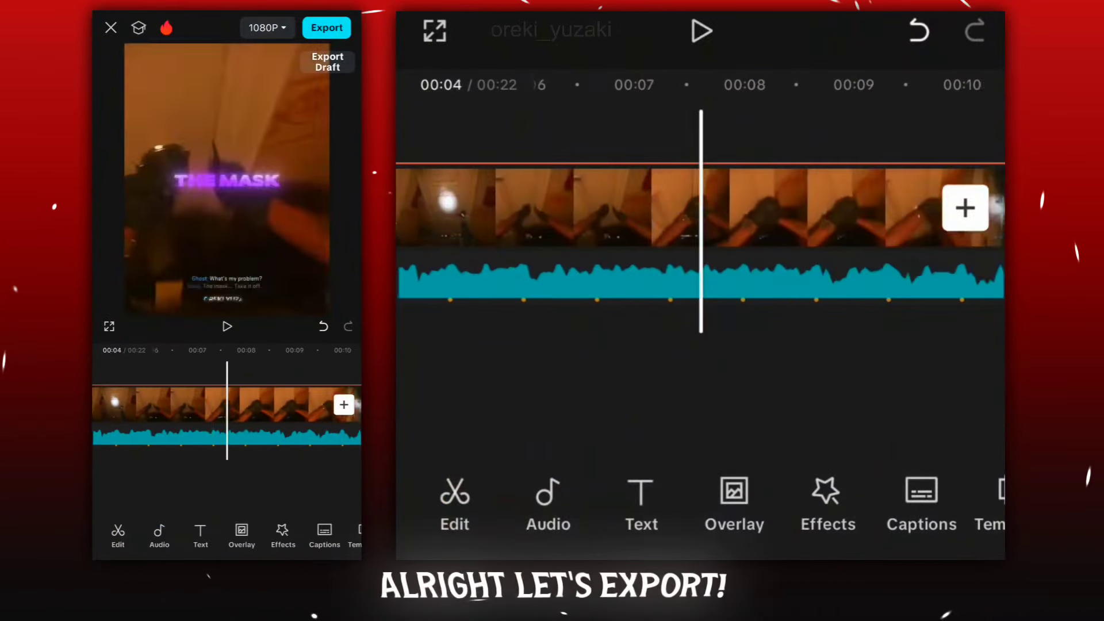
click(326, 27)
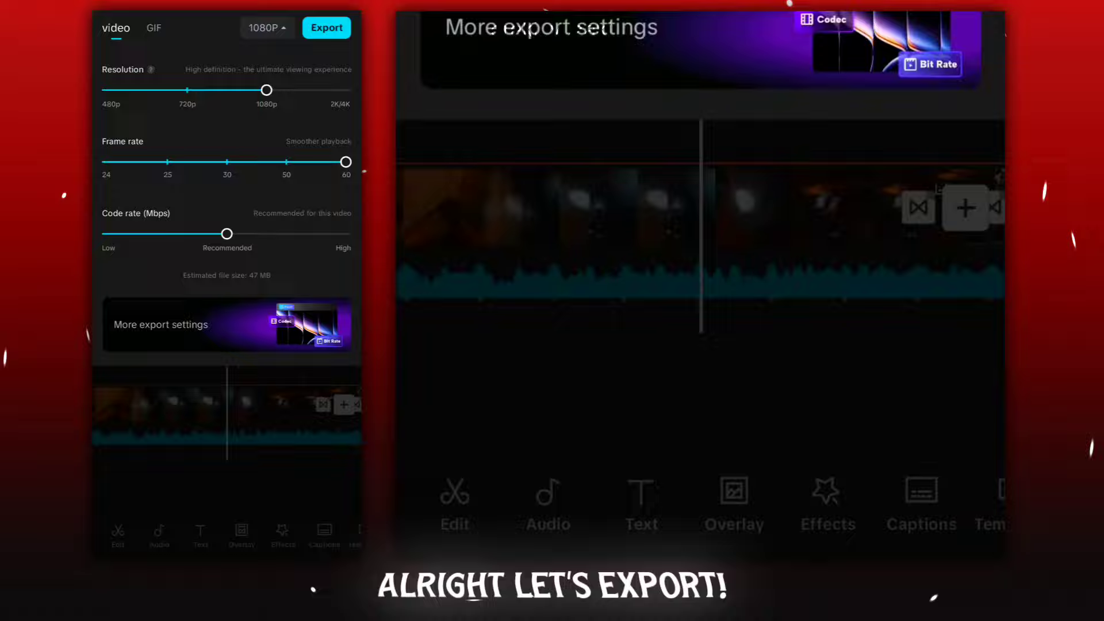
click(326, 27)
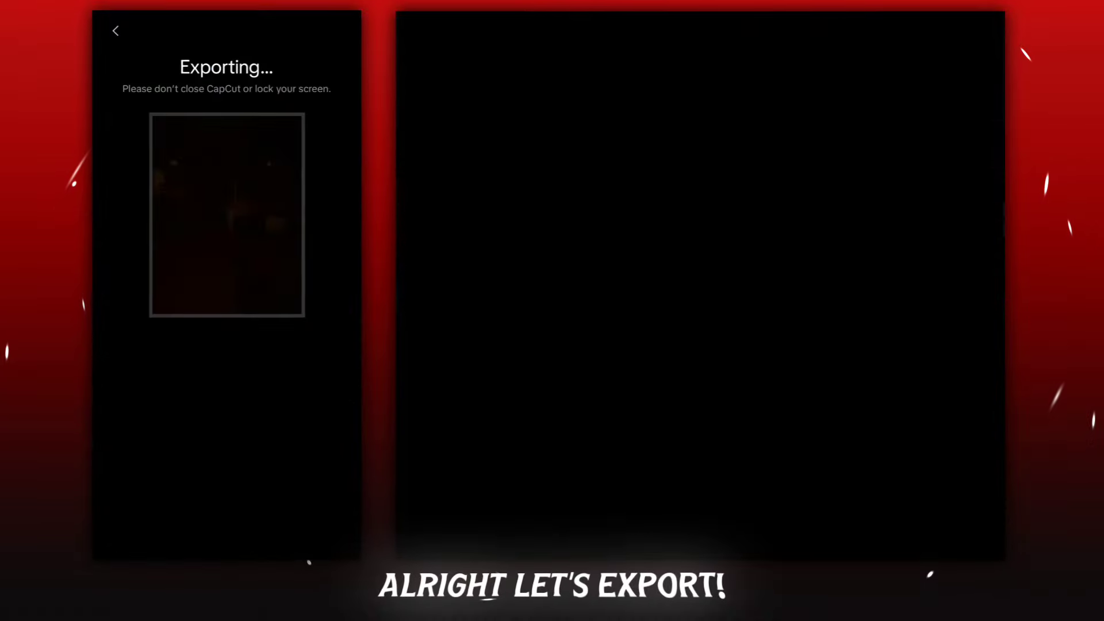